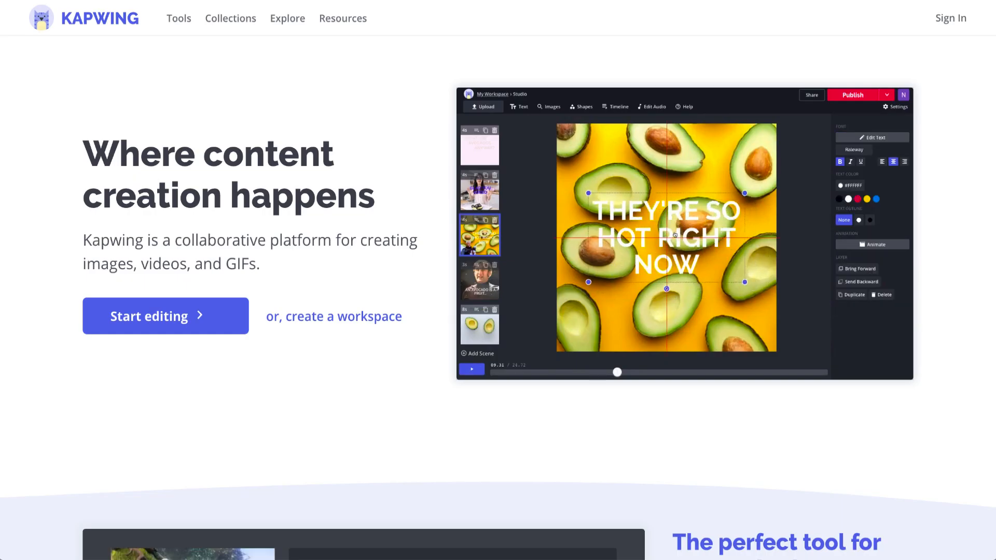
Start a new Kapwing Studio editing project
{"action": "left_click", "coordinate": [872, 243]}
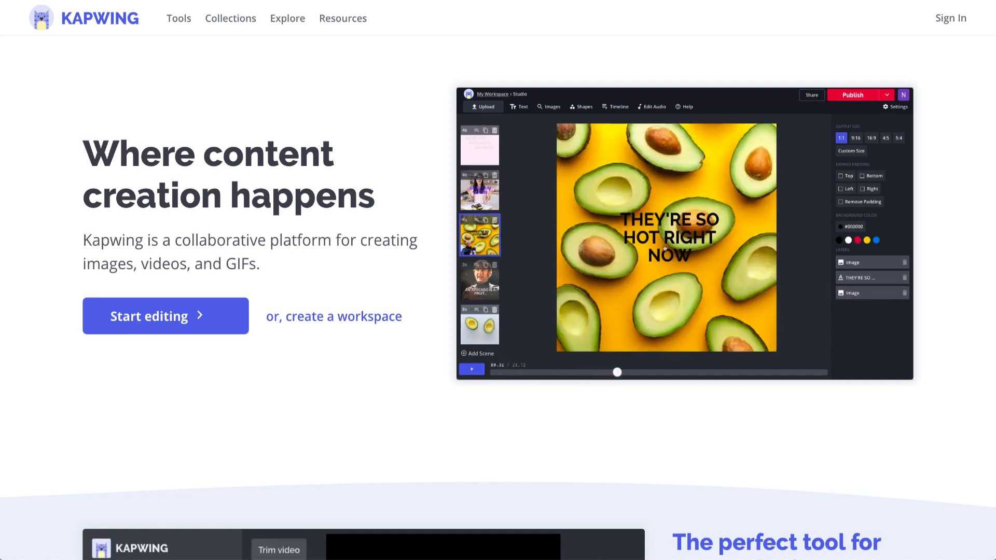
{"action": "left_click", "coordinate": [667, 243]}
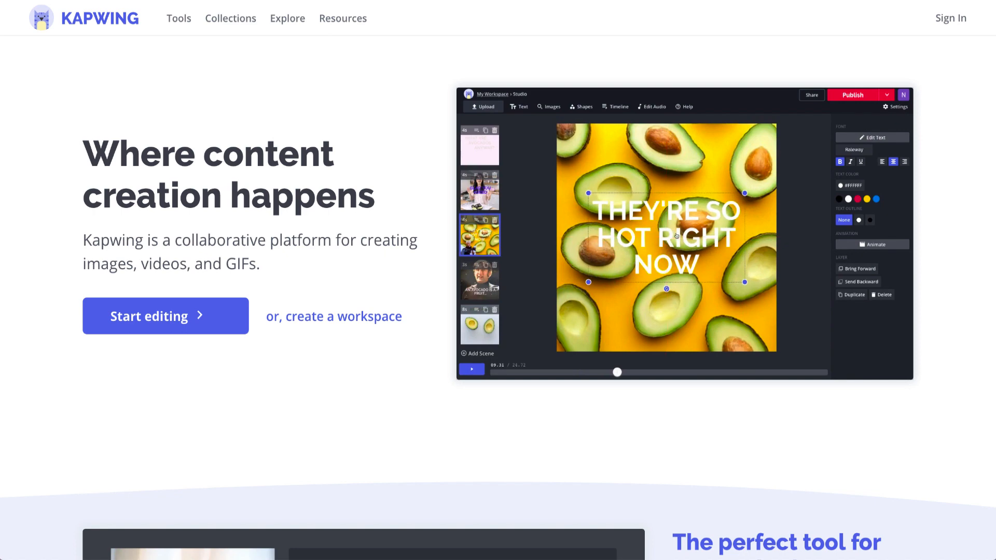
{"action": "left_click", "coordinate": [872, 244]}
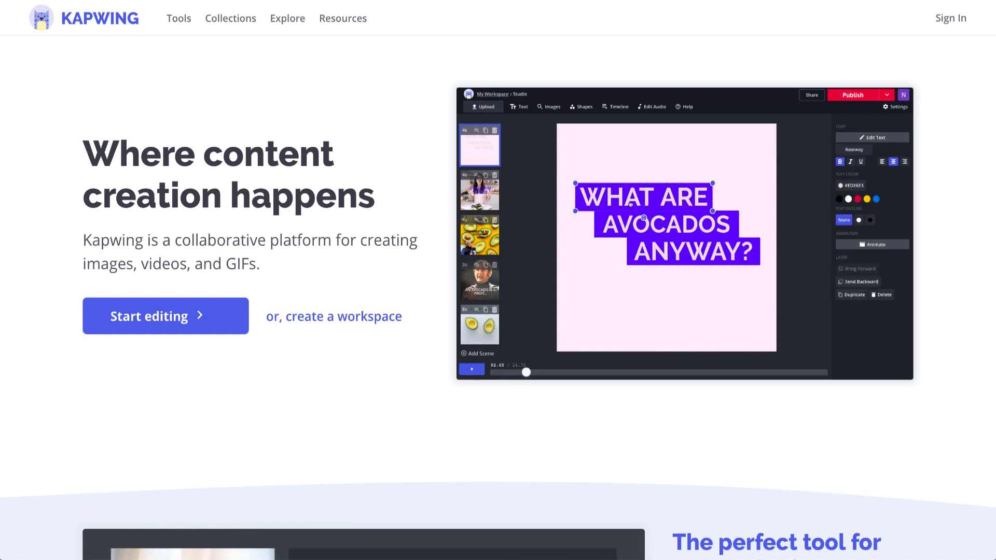
{"action": "left_click", "coordinate": [471, 369]}
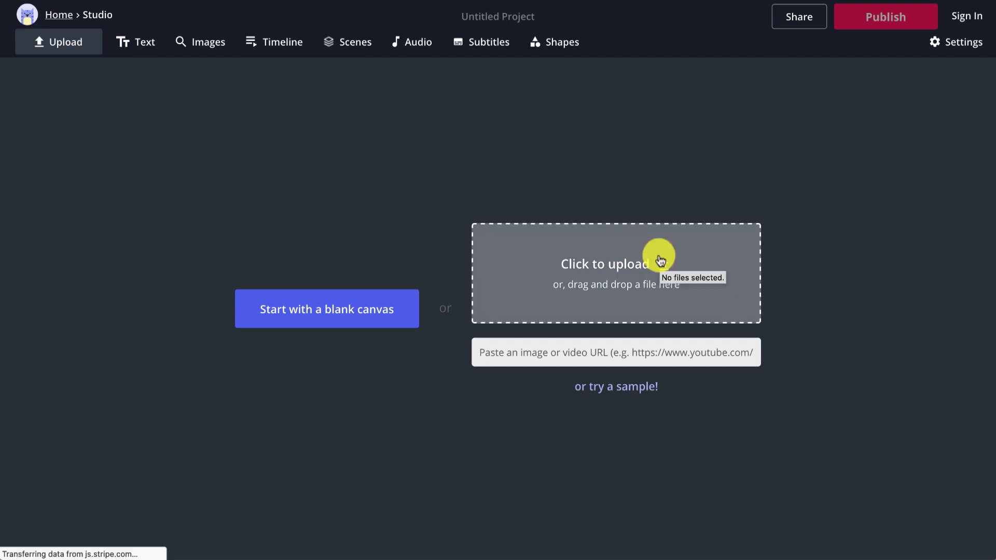
Upload Sunrise - 30850.mp4 from the computer as the first scene
{"action": "left_click", "coordinate": [614, 263]}
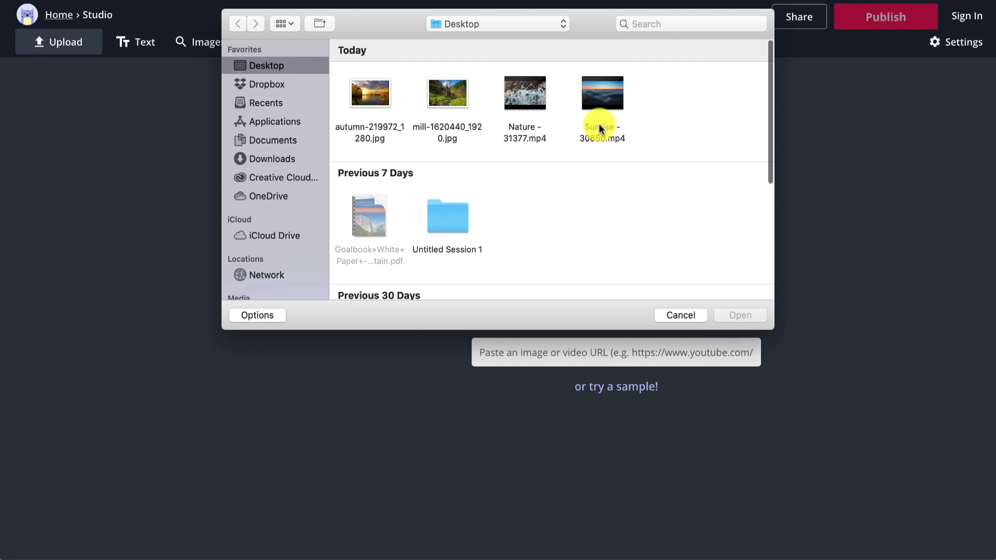
{"action": "left_click", "coordinate": [602, 93]}
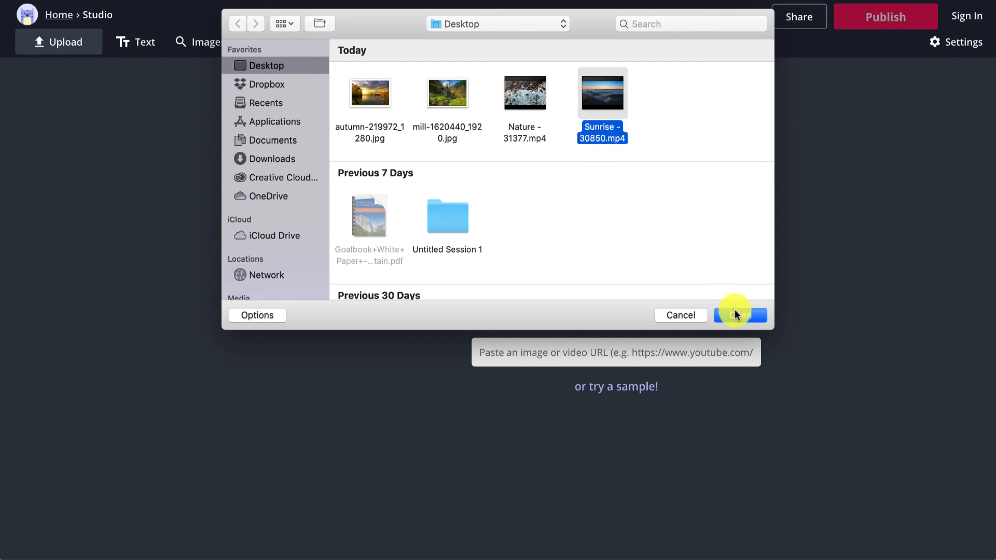
{"action": "left_click", "coordinate": [740, 316]}
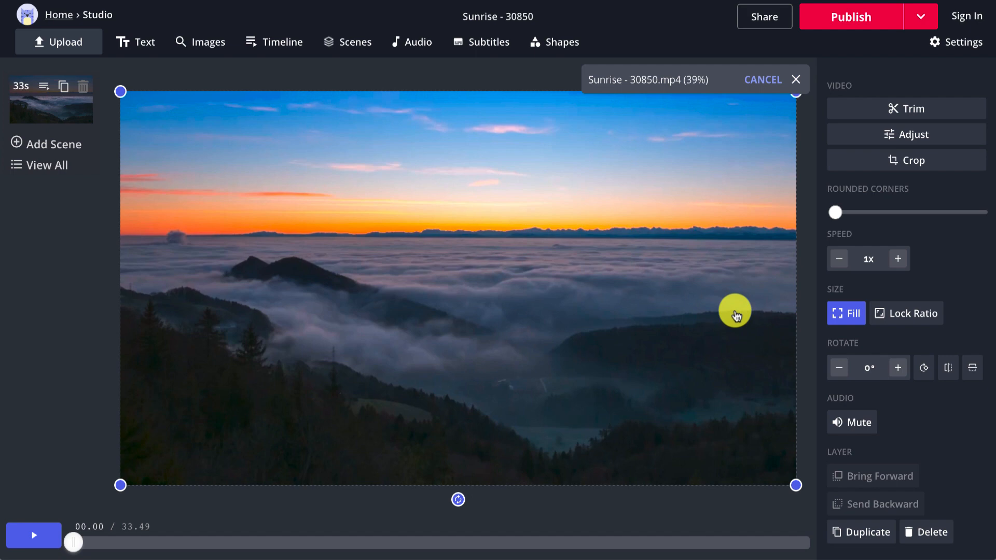
{"action": "left_click", "coordinate": [797, 80]}
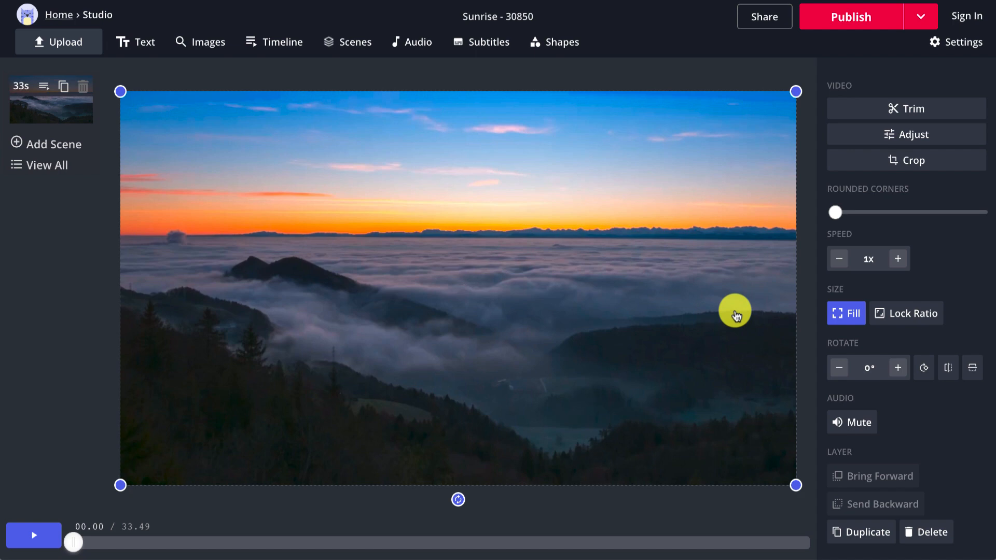
{"action": "mouse_move", "coordinate": [84, 161]}
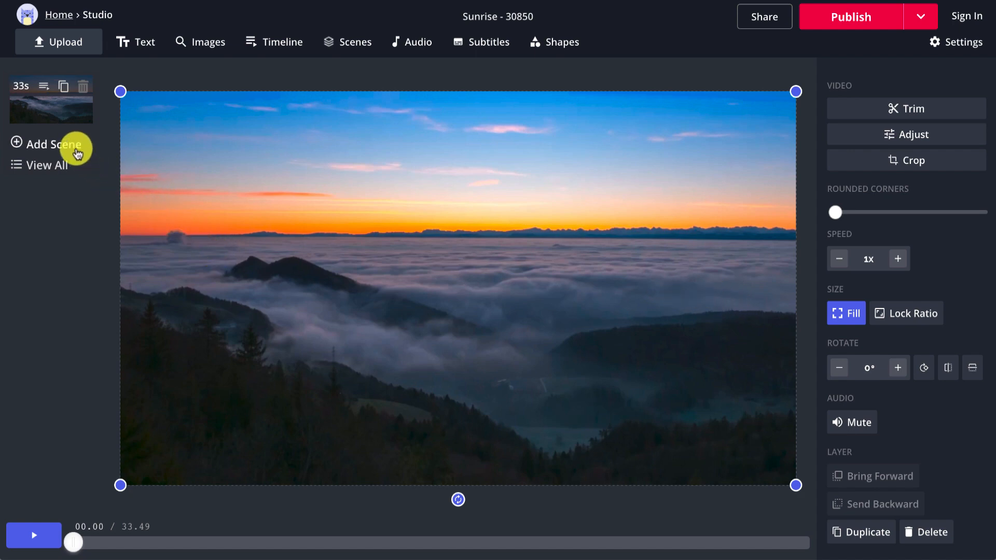
Add a blank scene and upload Nature - 31377.mp4 into it
{"action": "left_click", "coordinate": [53, 143]}
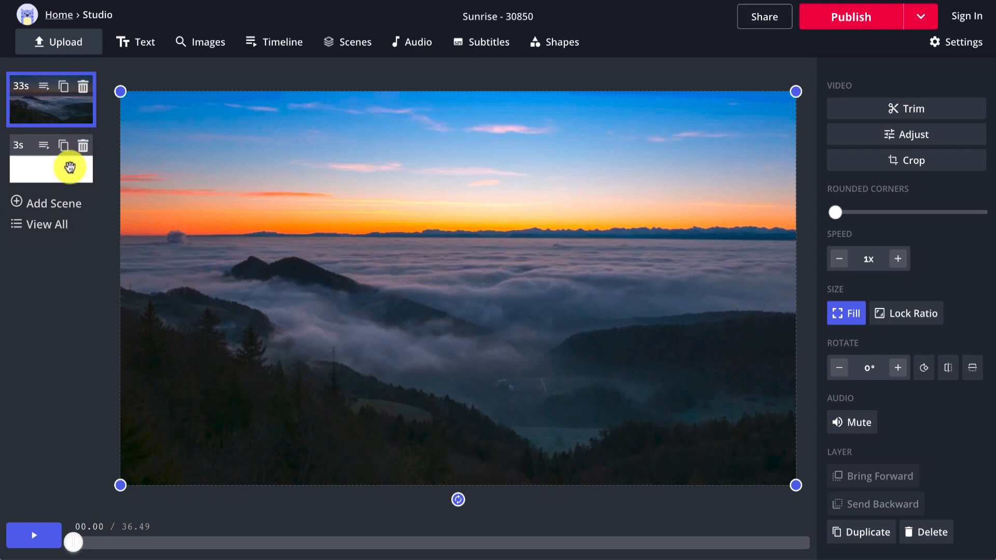
{"action": "left_click", "coordinate": [51, 158]}
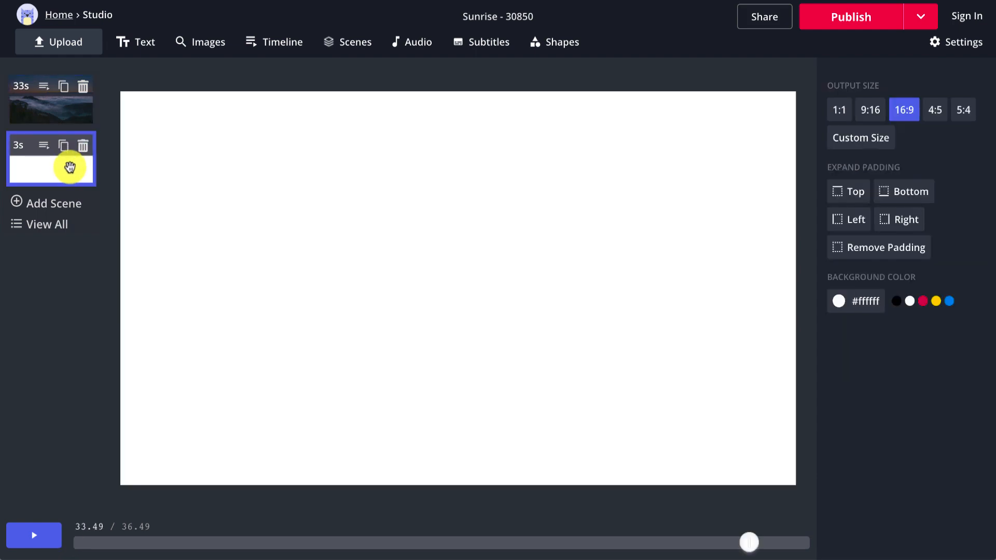
{"action": "mouse_move", "coordinate": [75, 113]}
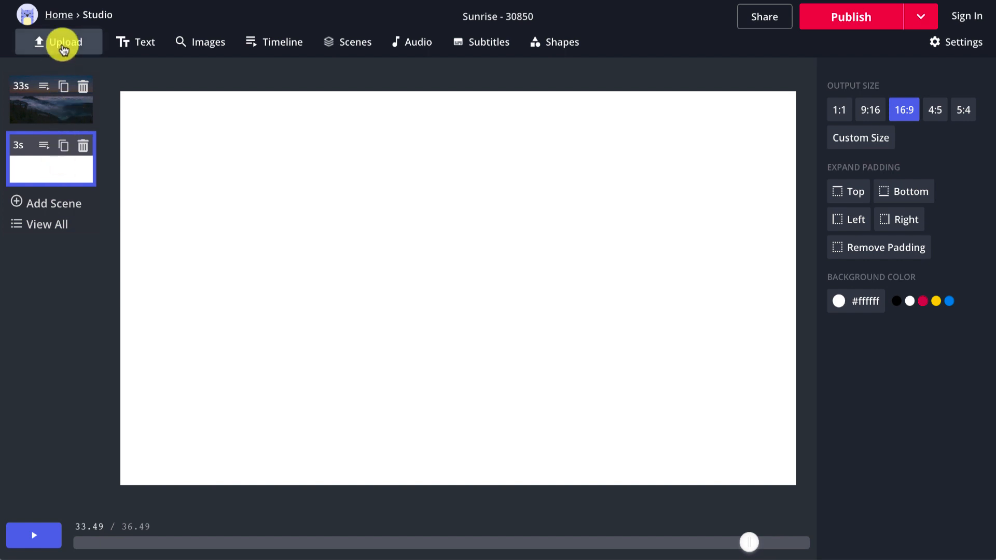
{"action": "left_click", "coordinate": [58, 42]}
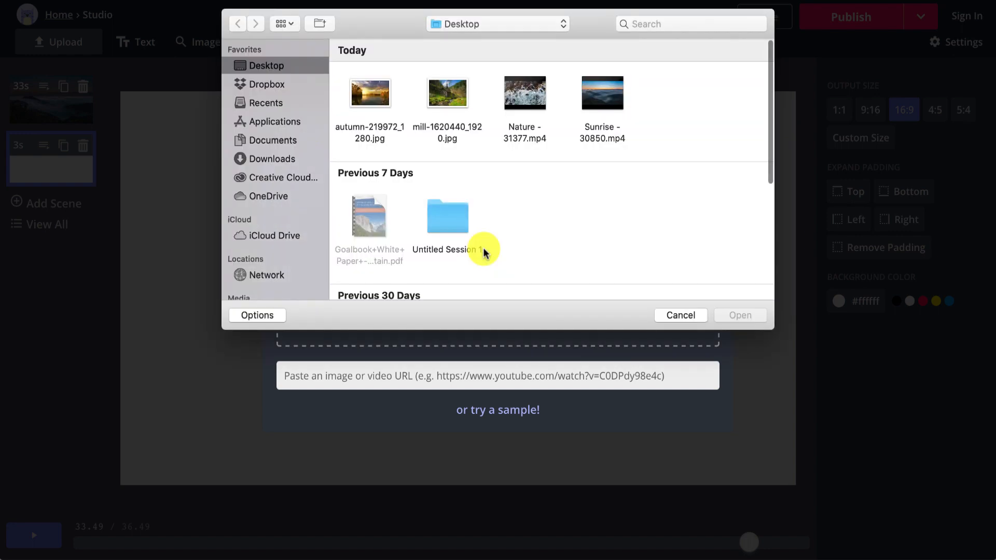
{"action": "mouse_move", "coordinate": [524, 137]}
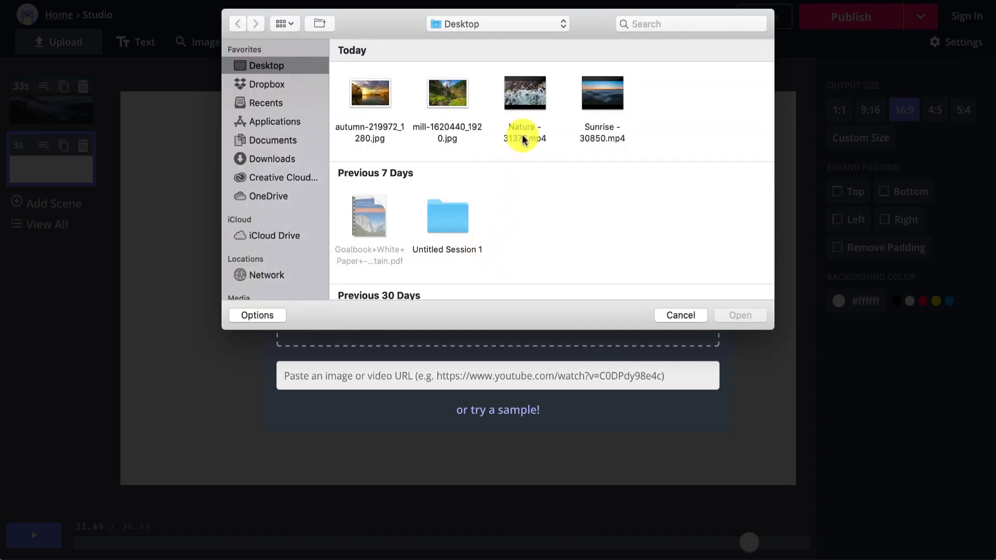
{"action": "left_click", "coordinate": [739, 316]}
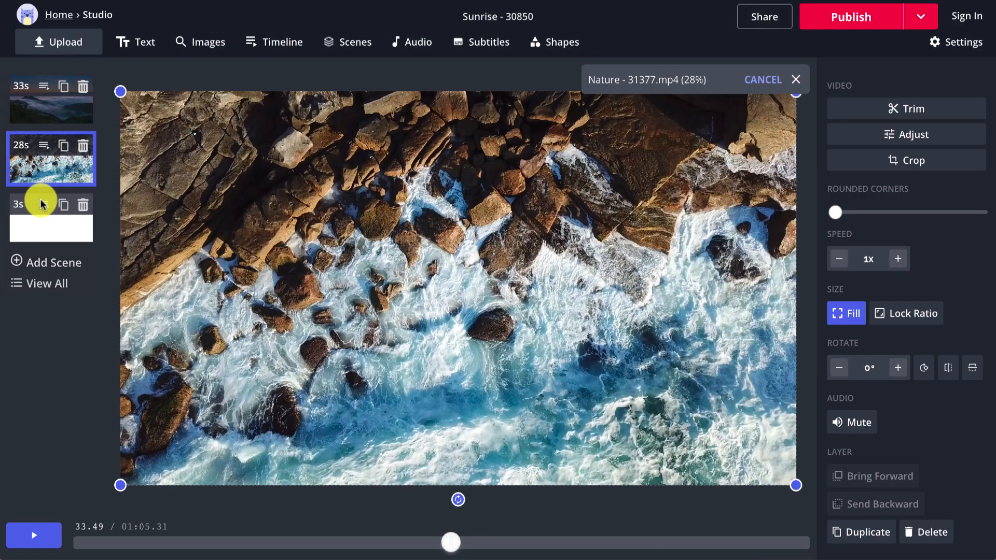
Upload the watermill photo and the autumn river photo into the next two scenes
{"action": "left_click", "coordinate": [58, 41]}
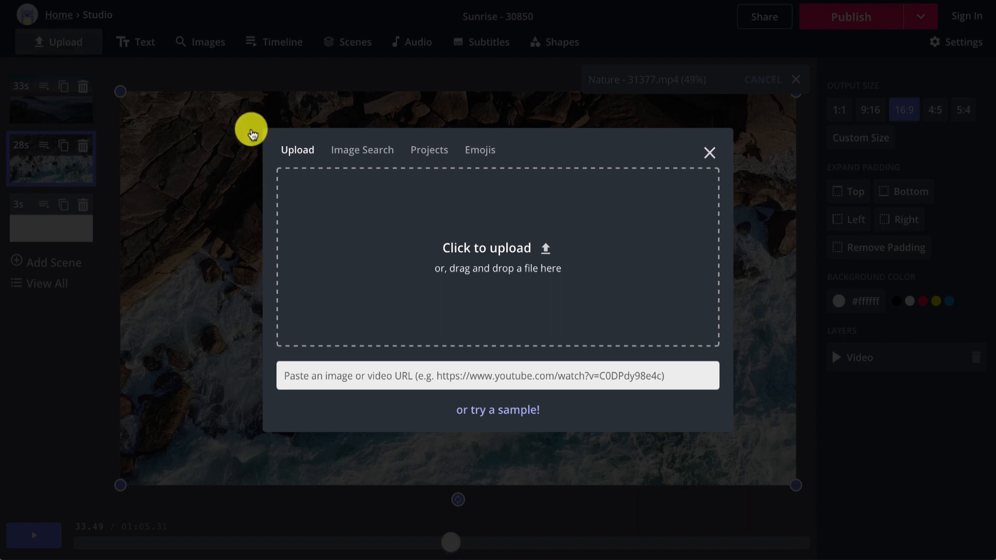
{"action": "left_click", "coordinate": [487, 248]}
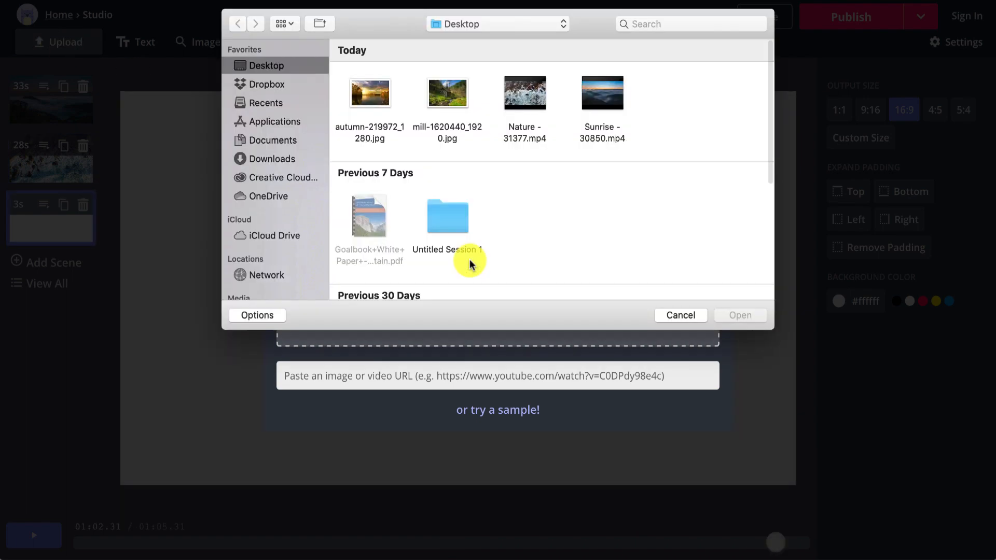
{"action": "left_click", "coordinate": [447, 93]}
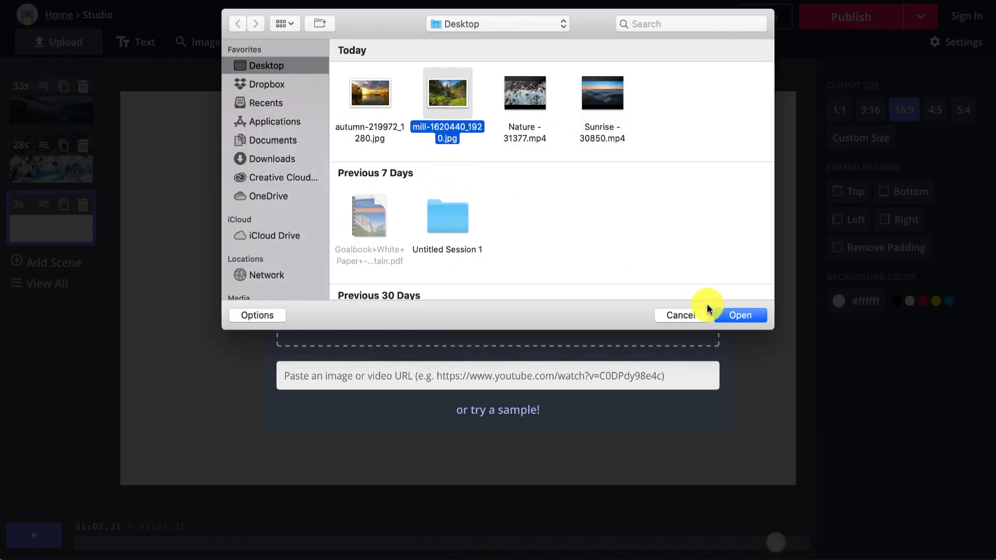
{"action": "left_click", "coordinate": [739, 315]}
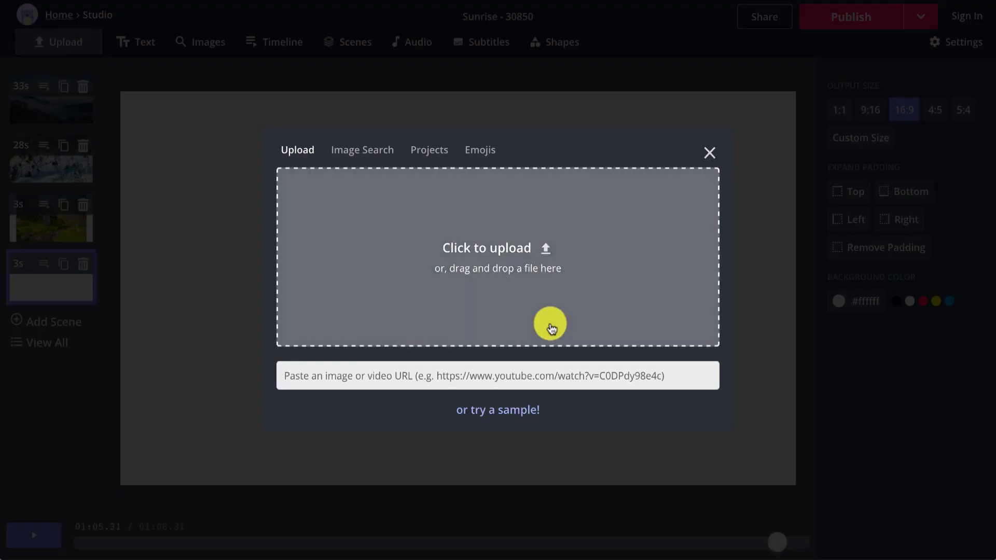
{"action": "left_click", "coordinate": [497, 248]}
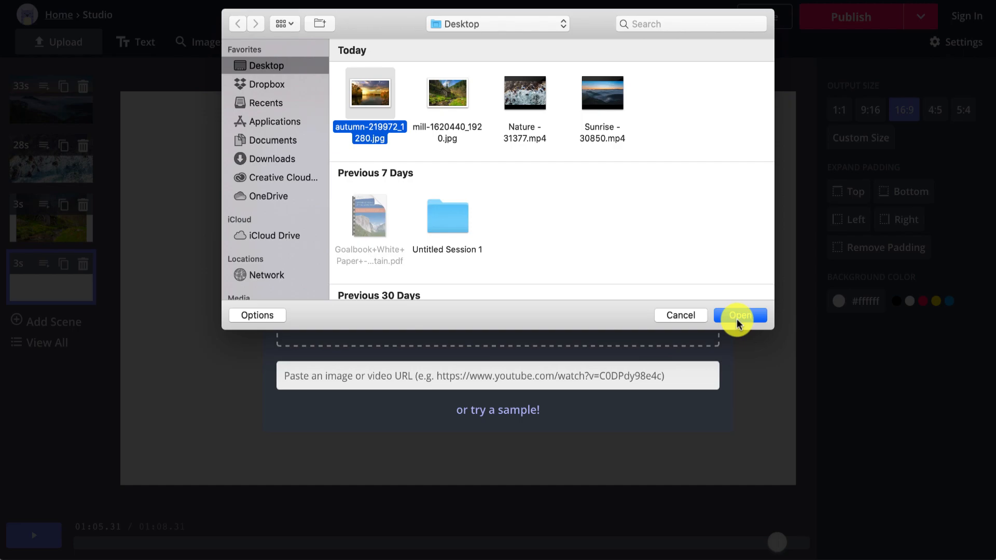
{"action": "left_click", "coordinate": [738, 315]}
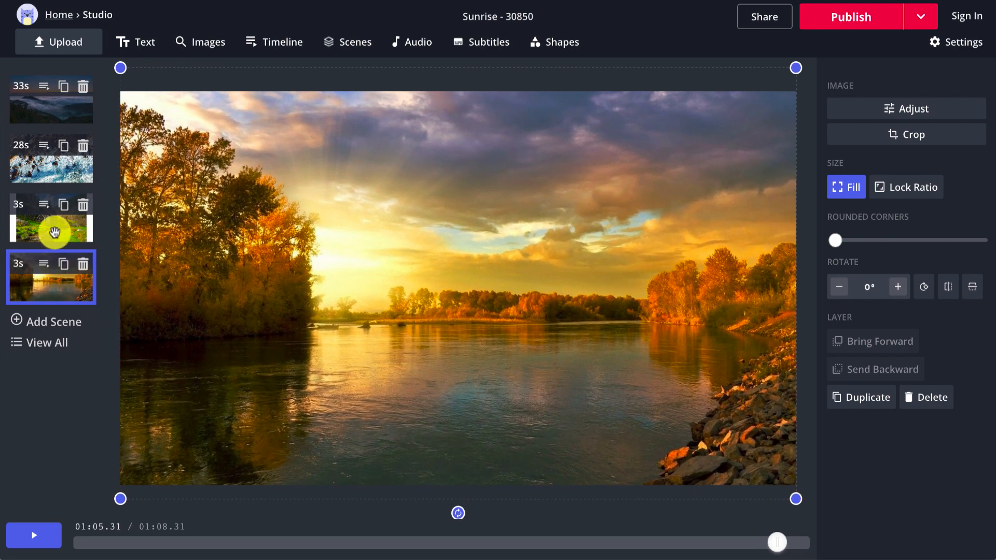
Give the watermill photo scene a black background colour
{"action": "left_click", "coordinate": [51, 218]}
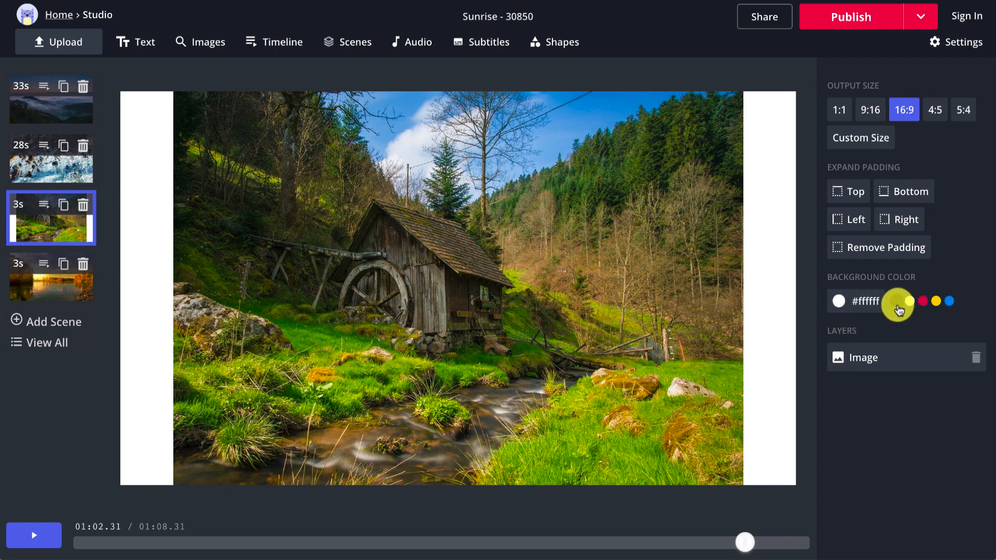
{"action": "left_click", "coordinate": [909, 301]}
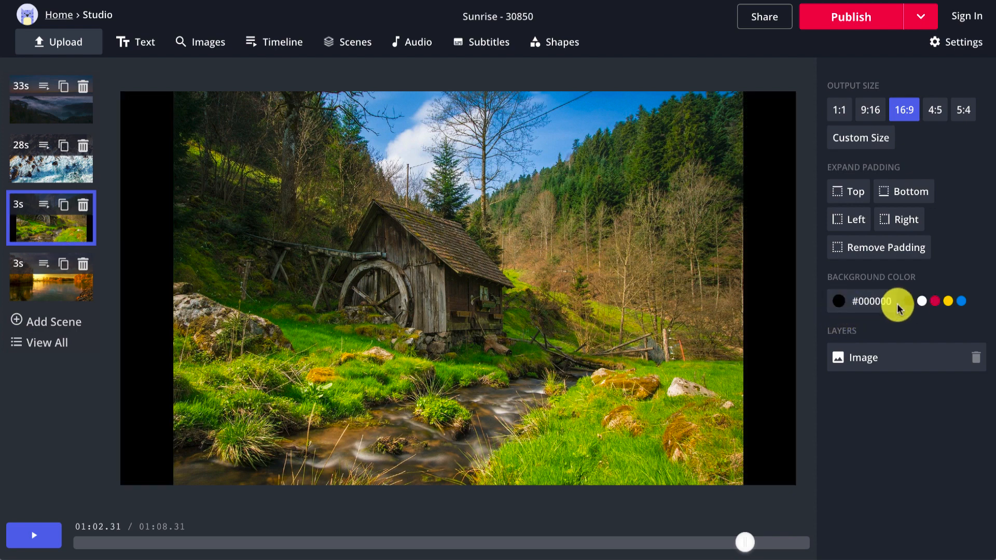
{"action": "mouse_move", "coordinate": [104, 229]}
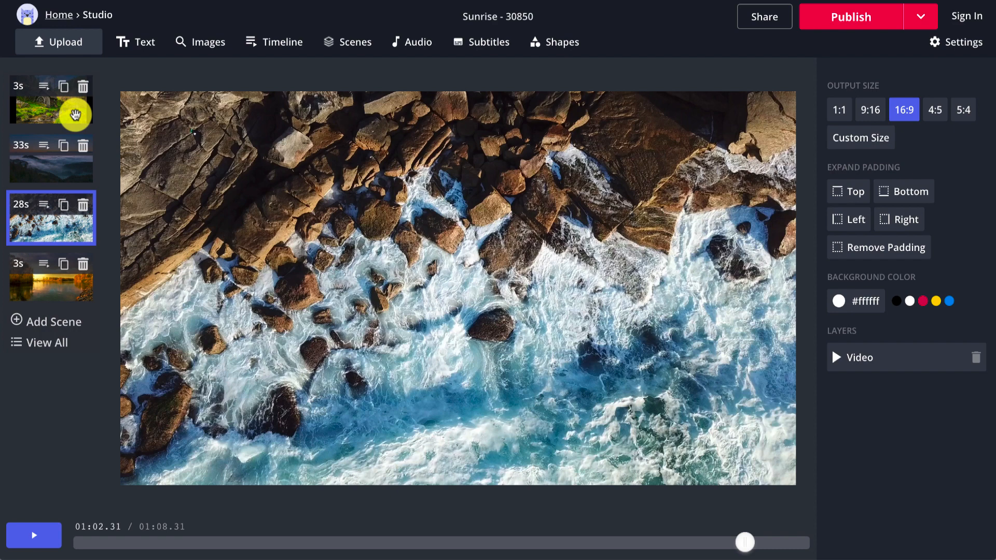
{"action": "mouse_move", "coordinate": [74, 132]}
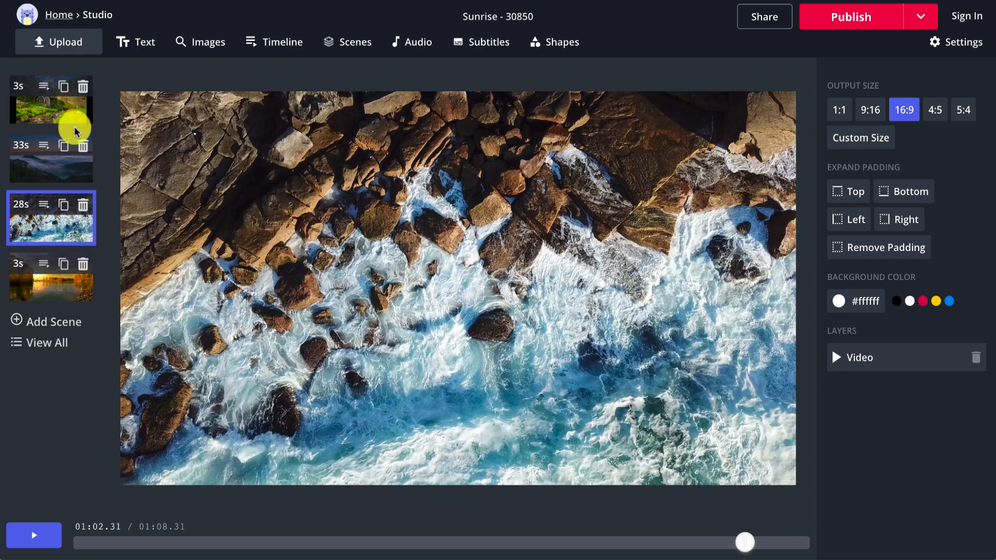
Trim the ocean waves clip to 03.18–25.21, preview it and apply the trim
{"action": "left_click", "coordinate": [500, 248]}
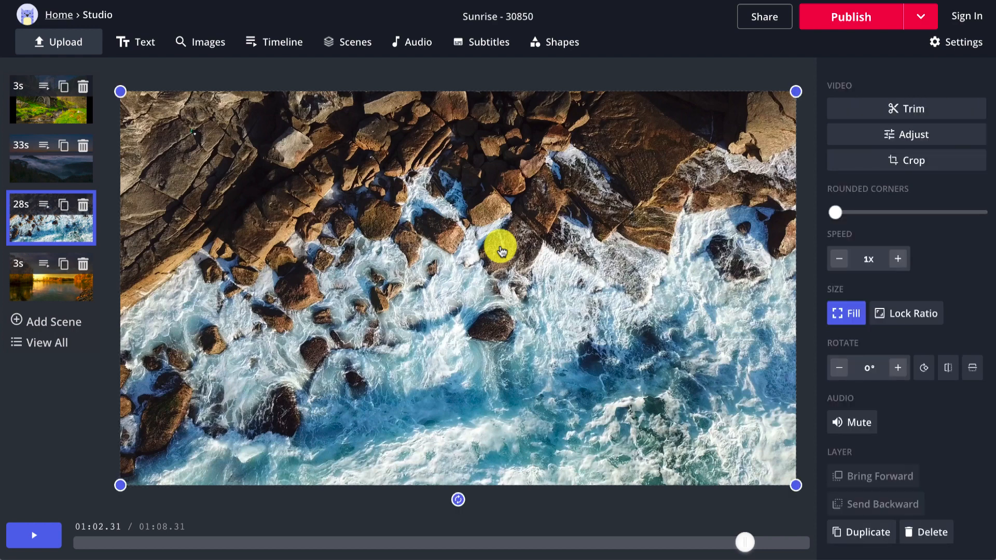
{"action": "mouse_move", "coordinate": [858, 109]}
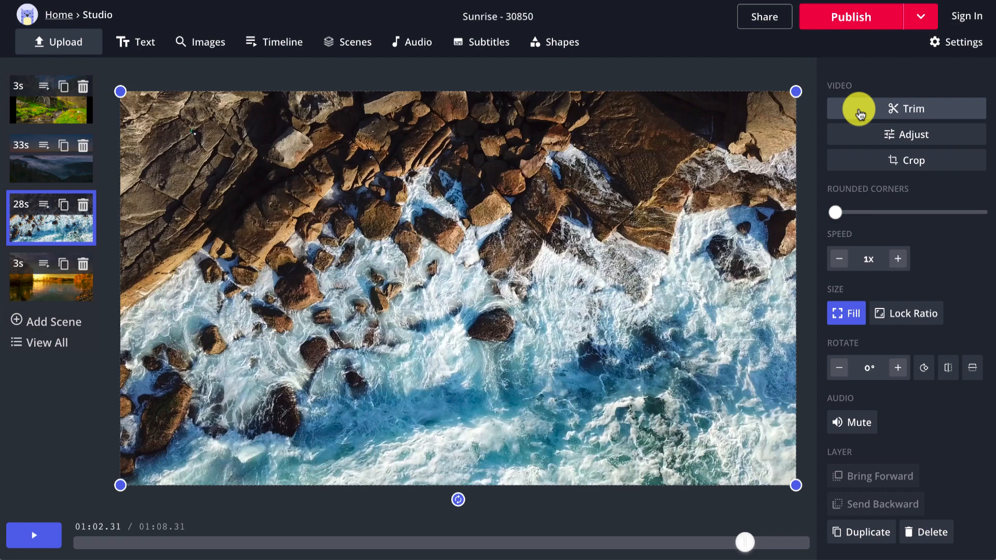
{"action": "left_click", "coordinate": [913, 108]}
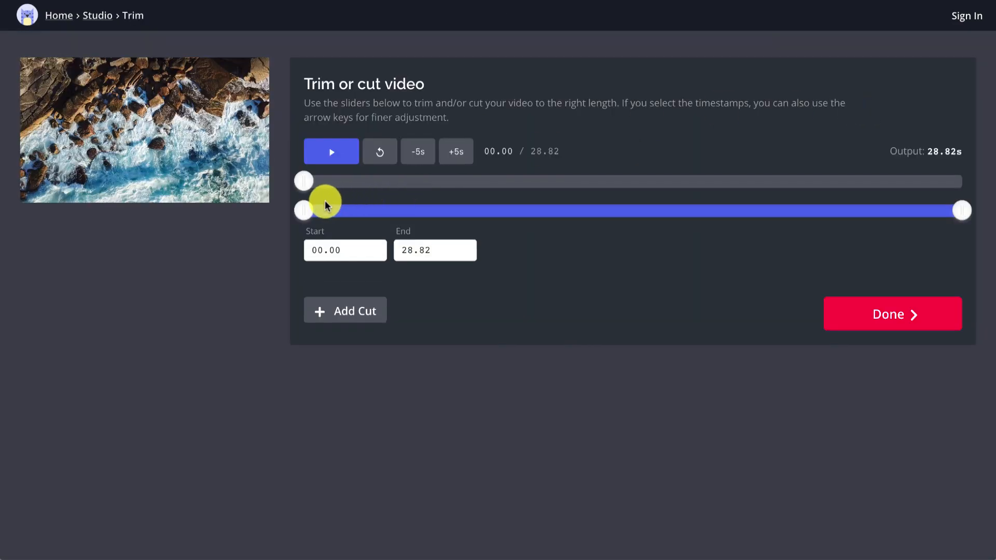
{"action": "left_click", "coordinate": [331, 152]}
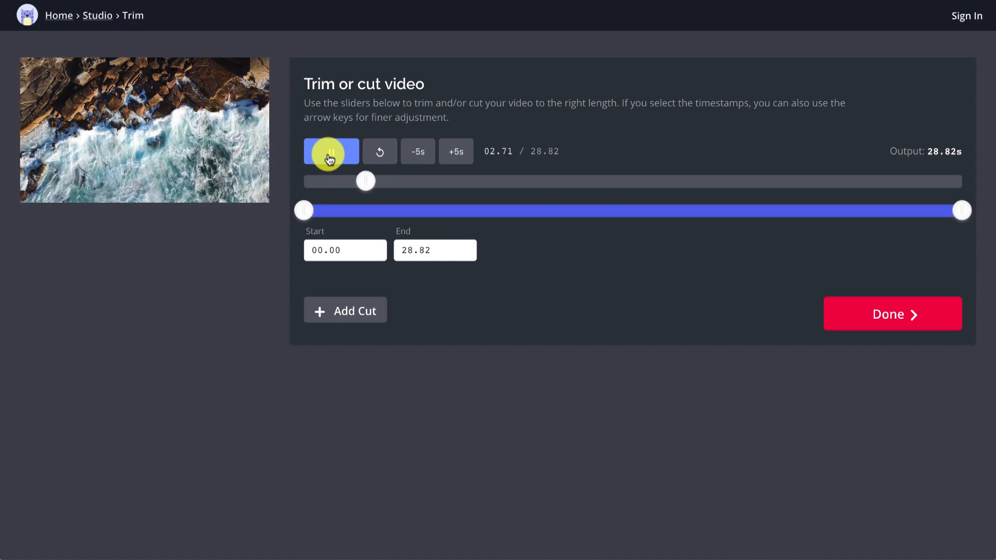
{"action": "left_click_drag", "start_coordinate": [304, 211], "coordinate": [333, 211]}
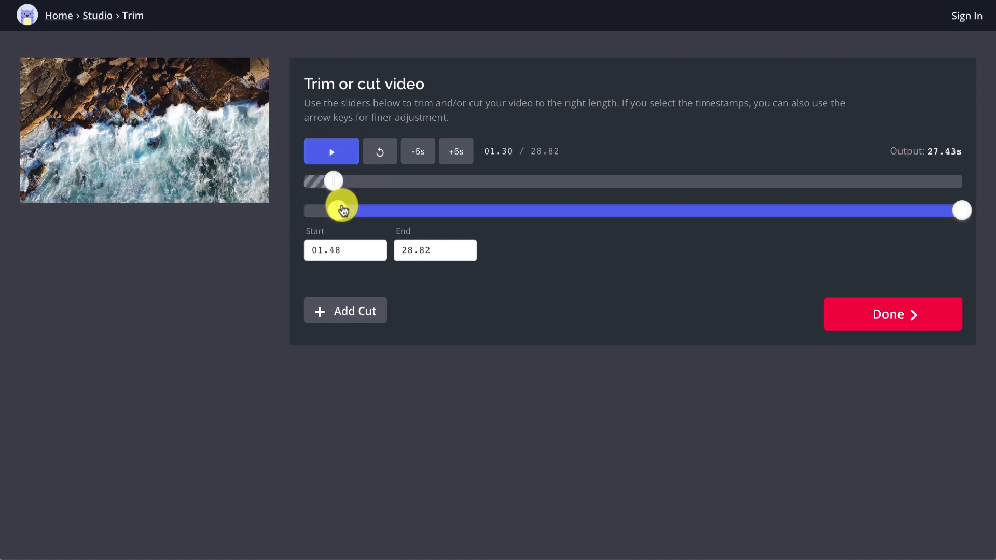
{"action": "left_click_drag", "start_coordinate": [333, 211], "coordinate": [376, 211]}
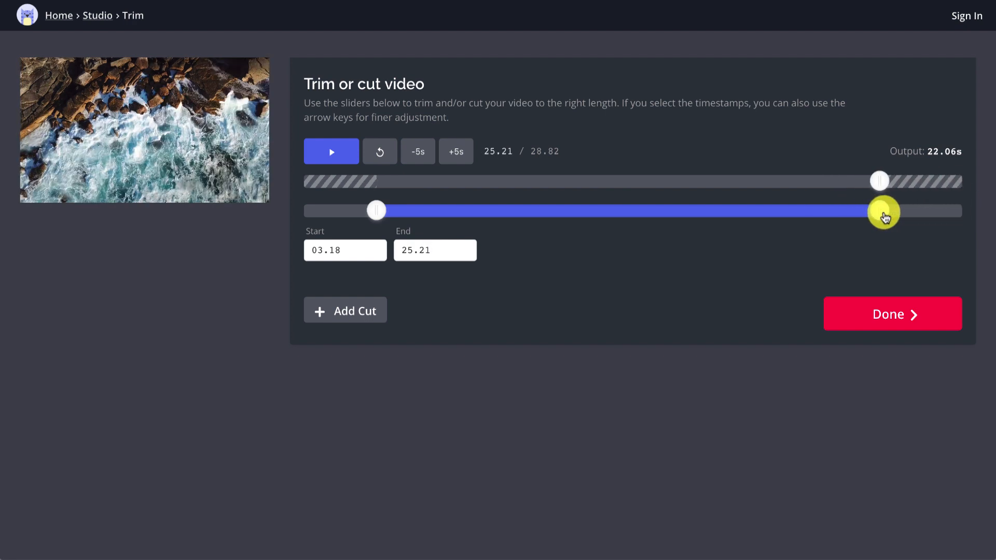
{"action": "left_click", "coordinate": [331, 152]}
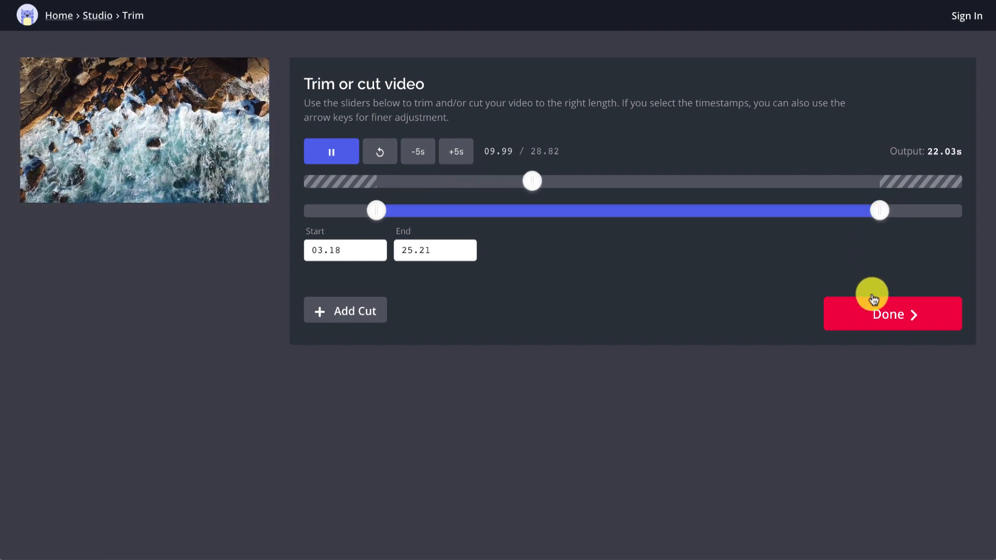
{"action": "left_click", "coordinate": [892, 313]}
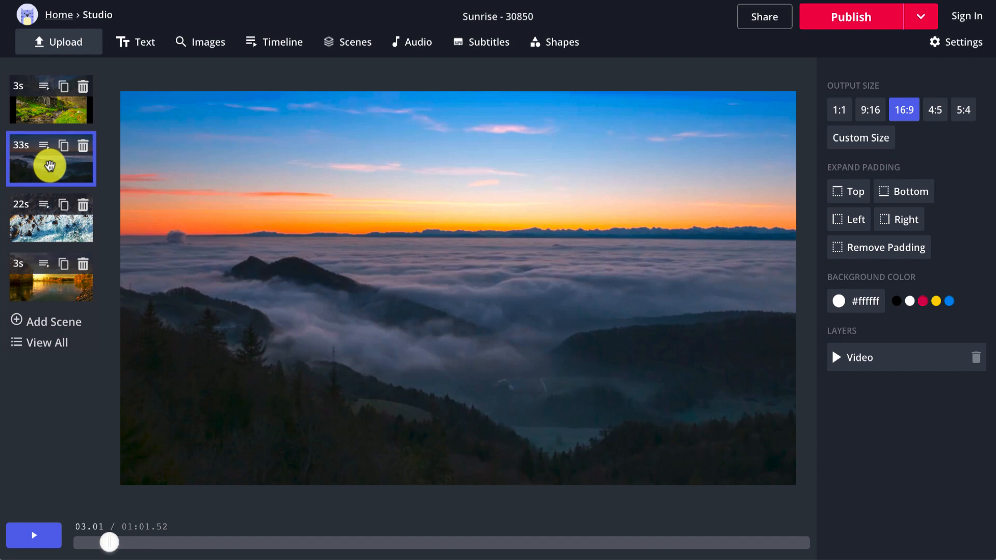
{"action": "mouse_move", "coordinate": [72, 171]}
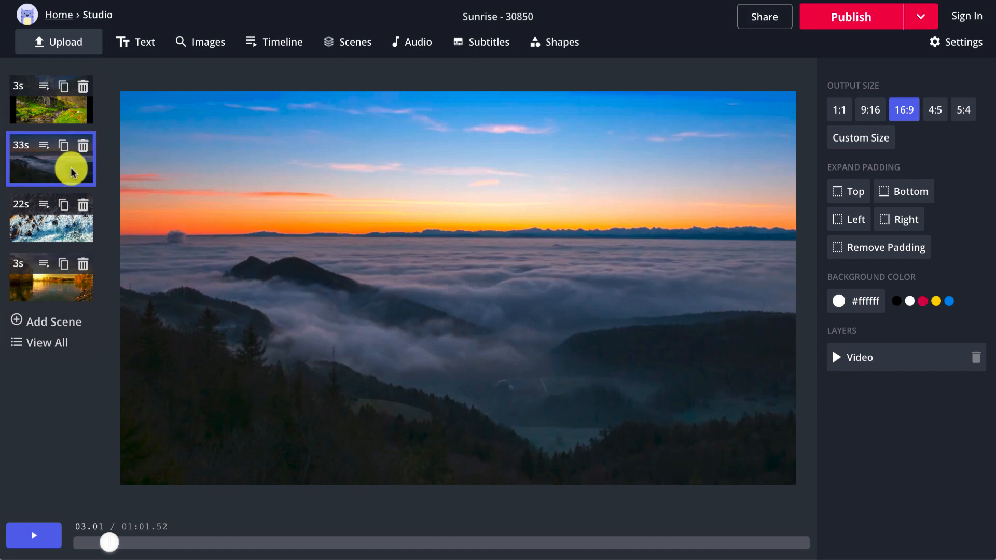
Select the sunrise video and bring up its trim editor
{"action": "left_click", "coordinate": [404, 176]}
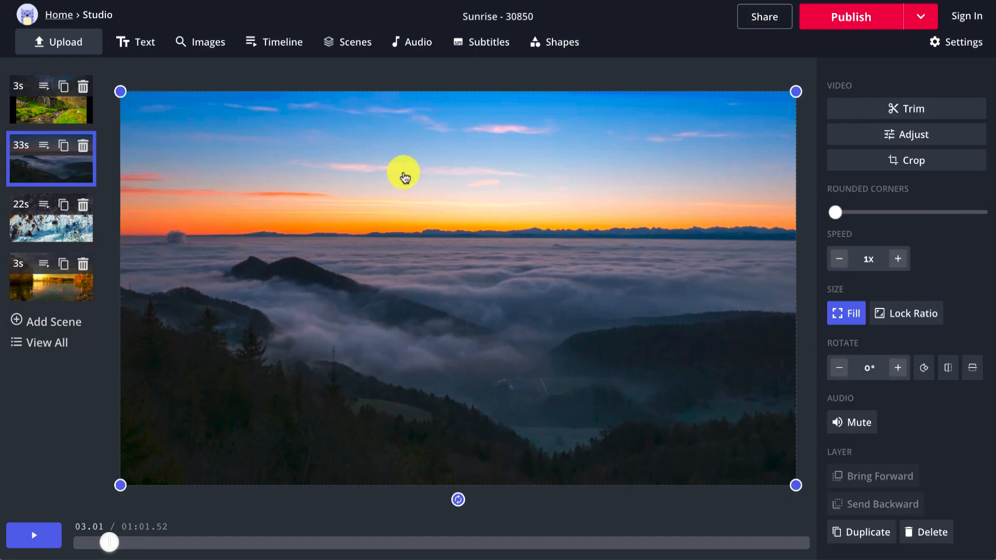
{"action": "mouse_move", "coordinate": [818, 138]}
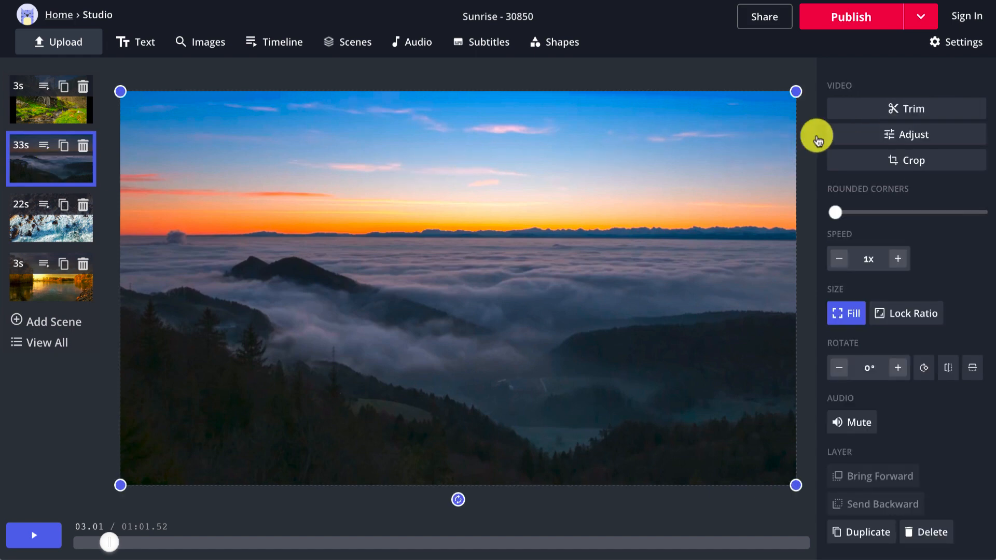
{"action": "left_click", "coordinate": [906, 108]}
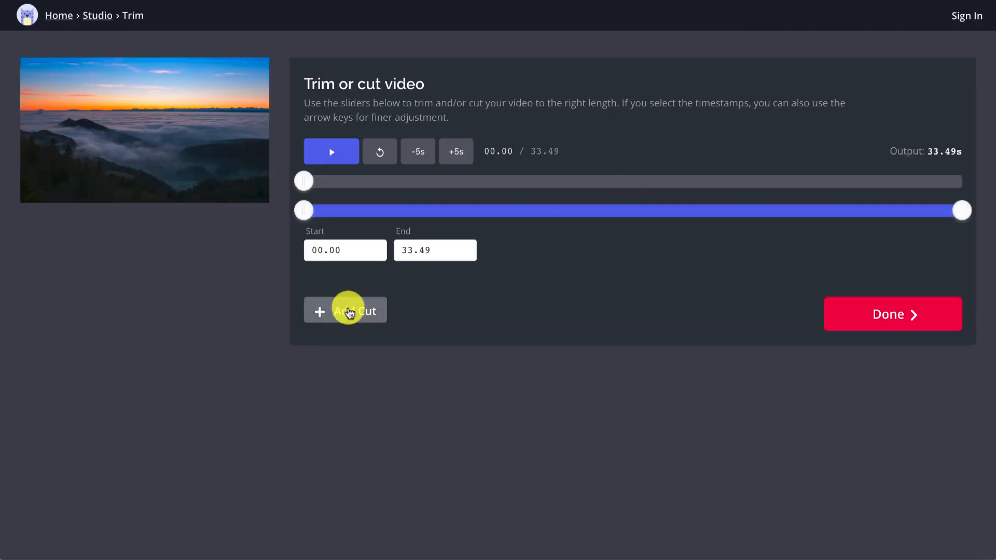
{"action": "mouse_move", "coordinate": [308, 297]}
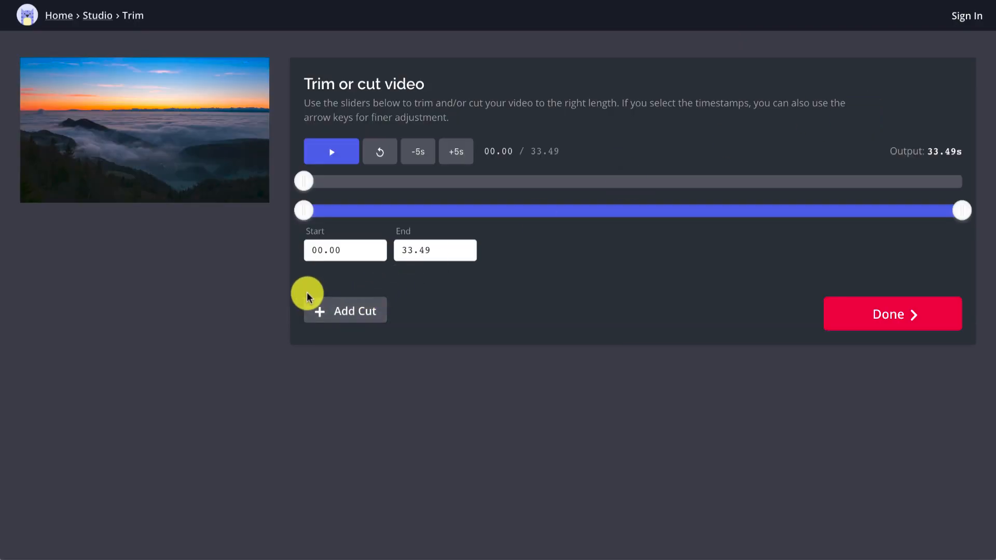
Add a cut removing 14.93–20.60 from the sunrise clip, preview and apply it
{"action": "left_click", "coordinate": [344, 311]}
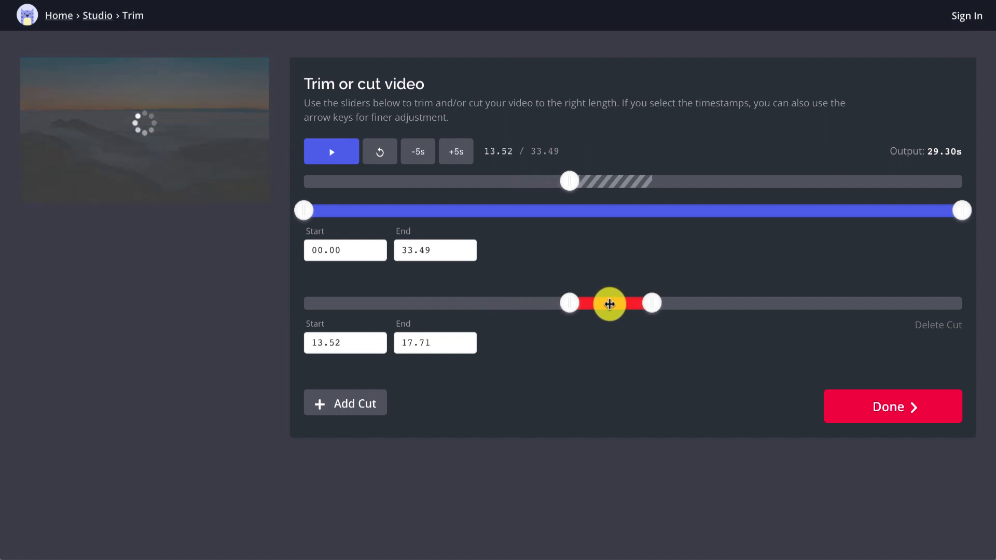
{"action": "left_click", "coordinate": [330, 152]}
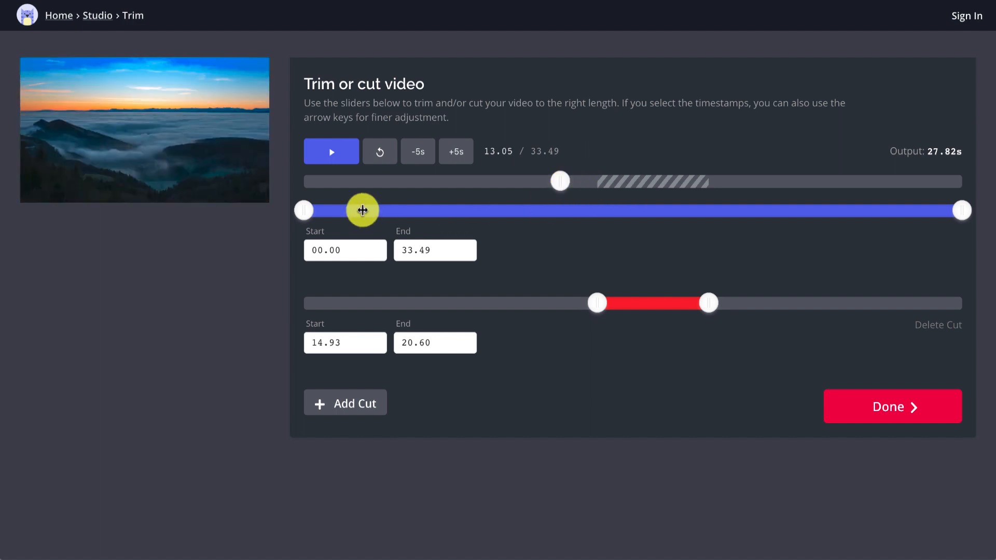
{"action": "left_click", "coordinate": [331, 152]}
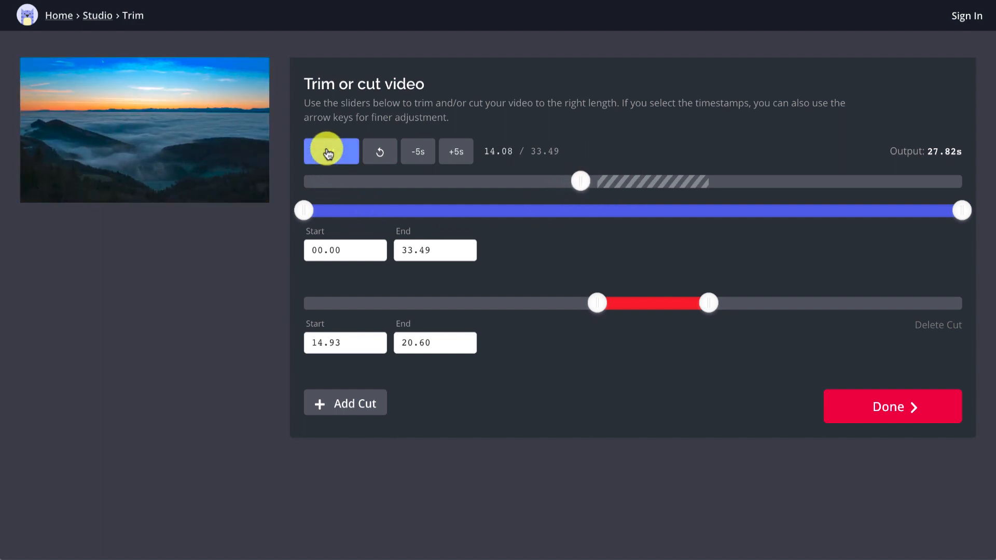
{"action": "left_click", "coordinate": [330, 152]}
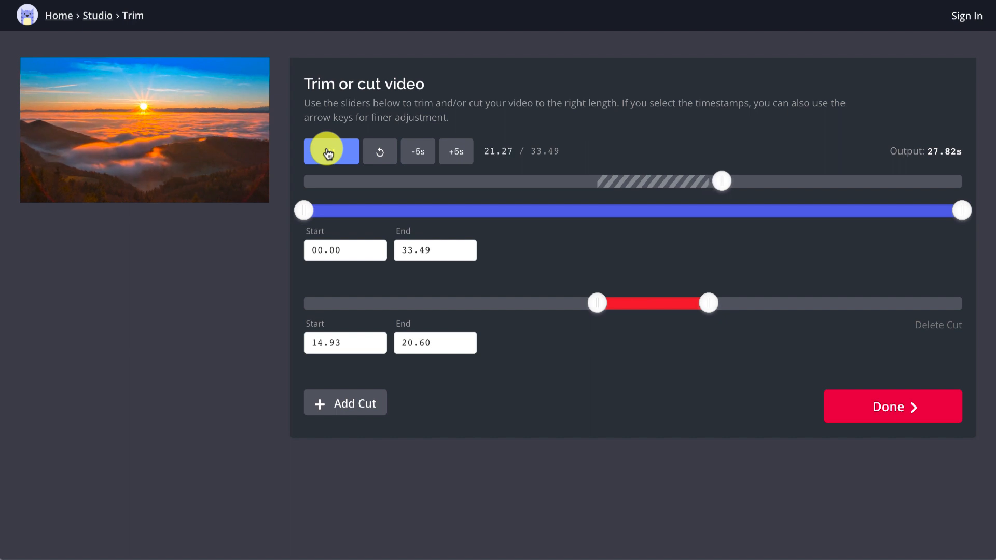
{"action": "left_click", "coordinate": [330, 152]}
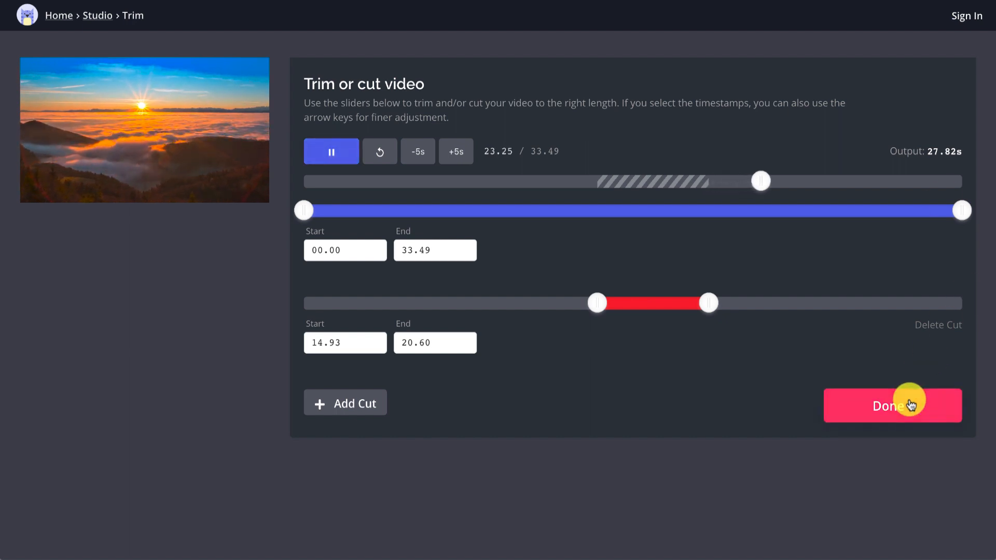
{"action": "left_click", "coordinate": [893, 406]}
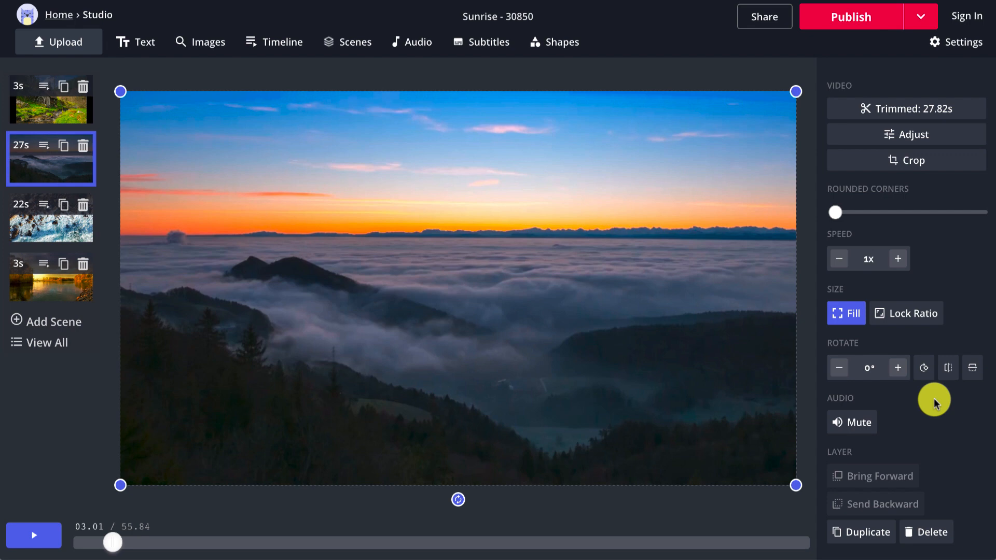
{"action": "mouse_move", "coordinate": [135, 42]}
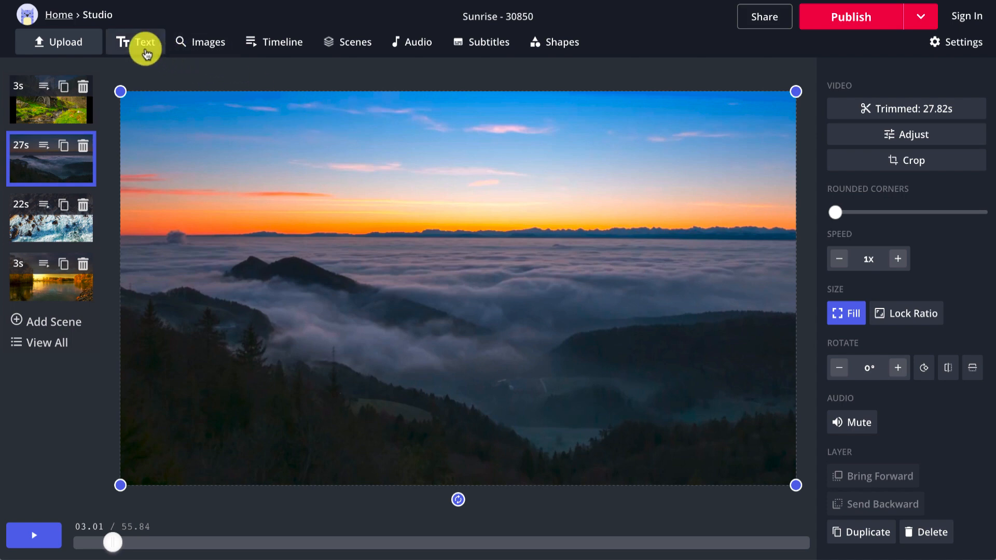
Add a 'Sample text' layer in Impact font at size about 96
{"action": "left_click", "coordinate": [135, 41]}
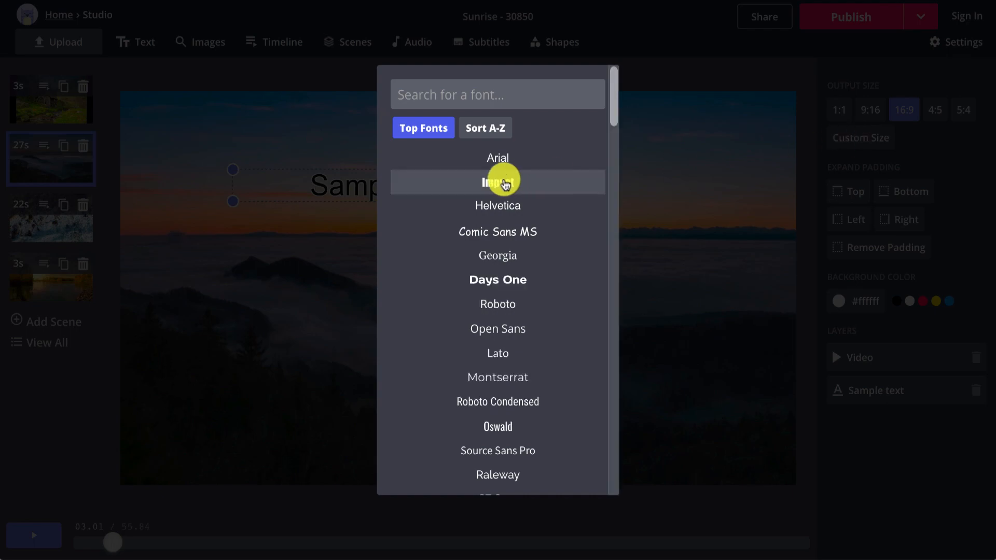
{"action": "left_click", "coordinate": [498, 183]}
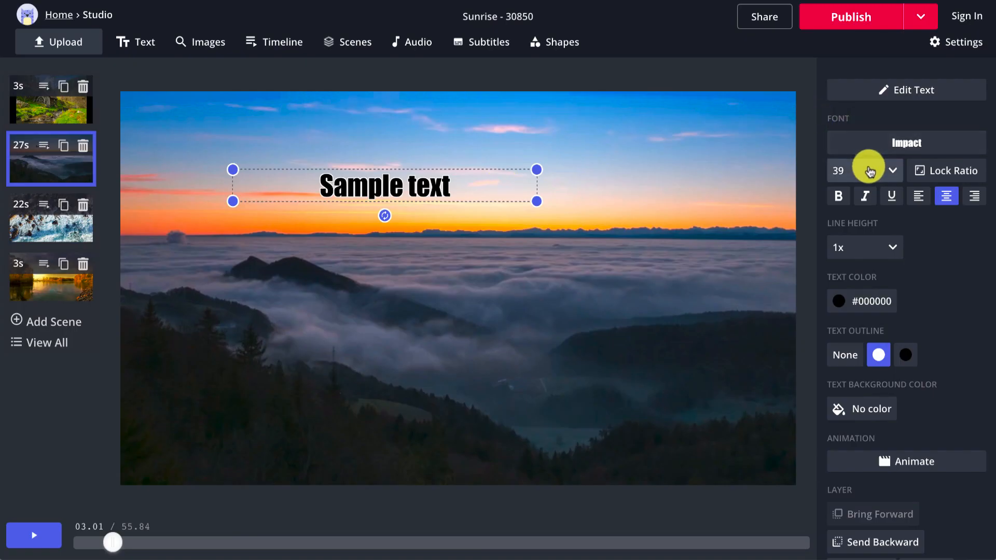
{"action": "left_click", "coordinate": [865, 170]}
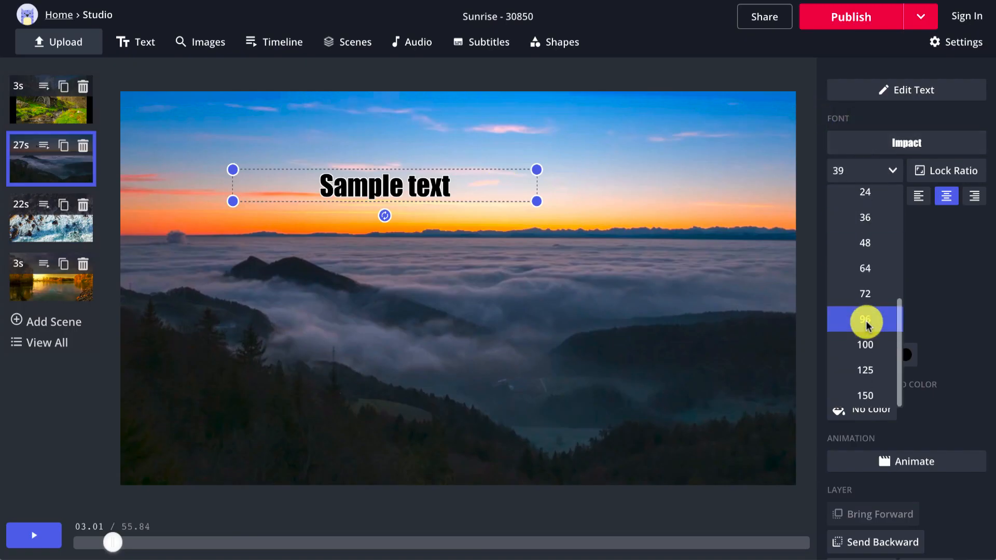
{"action": "left_click", "coordinate": [865, 294]}
{"action": "type", "text": "93"}
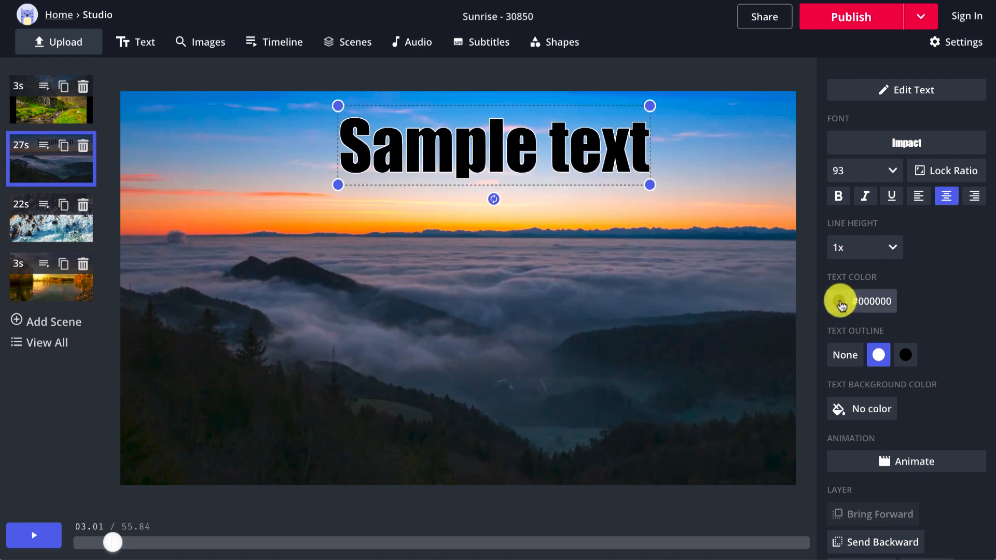
Set the title colour to red, then back to black
{"action": "left_click", "coordinate": [841, 301]}
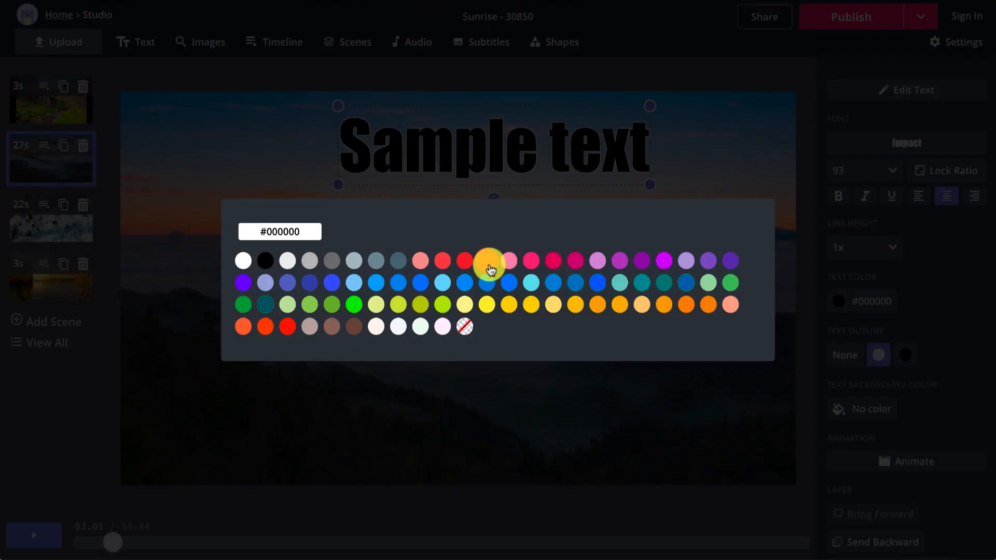
{"action": "left_click", "coordinate": [488, 260]}
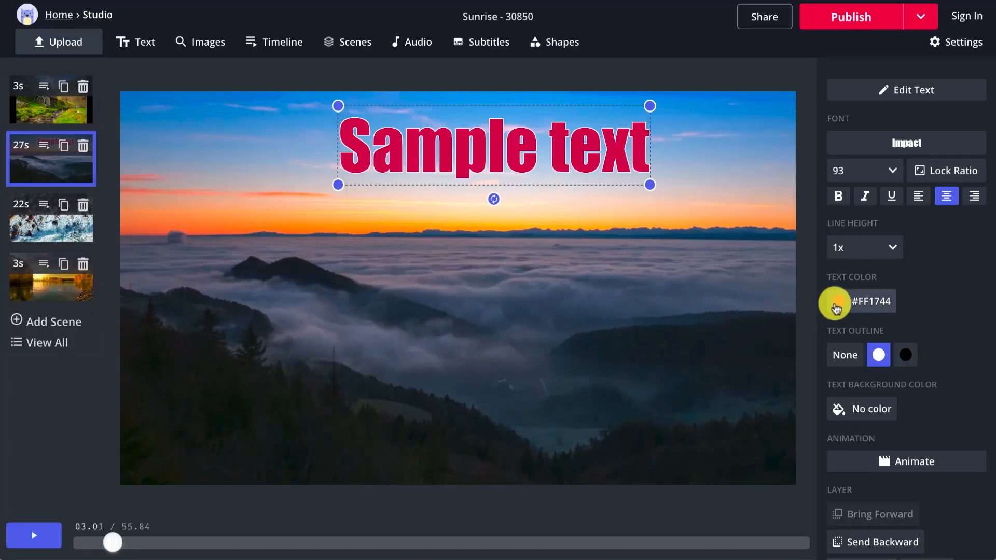
{"action": "left_click", "coordinate": [836, 301]}
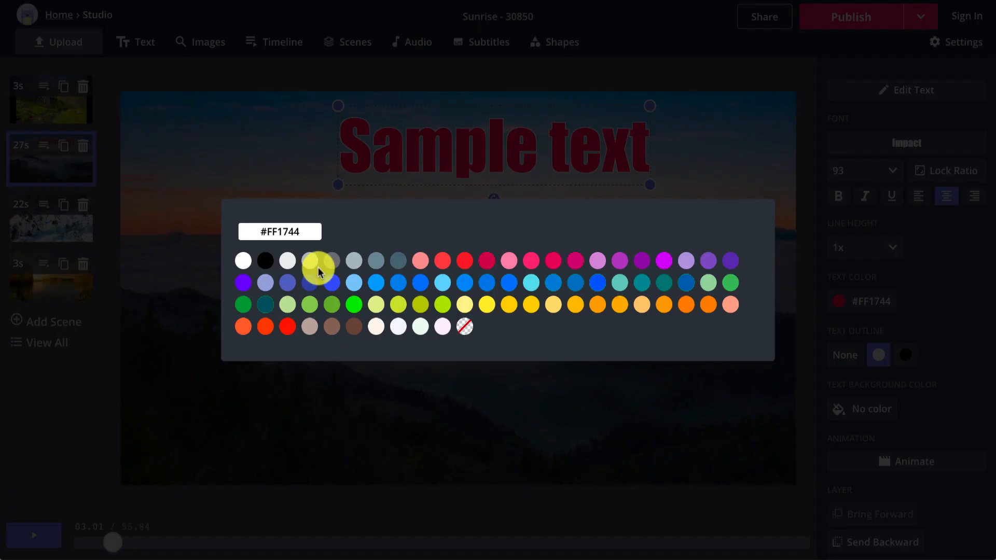
{"action": "left_click", "coordinate": [264, 261]}
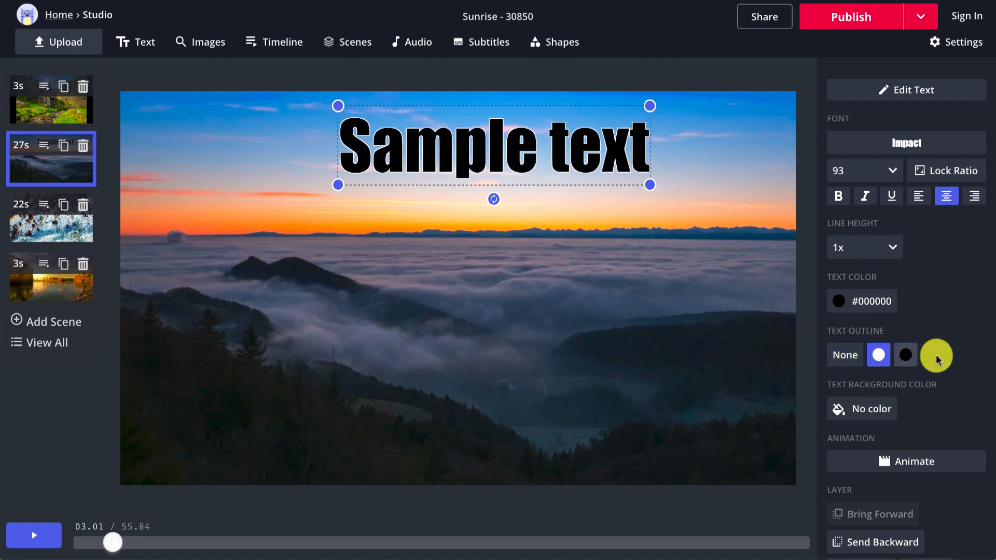
Preview the Fade, Hue Rotate, Wipe and Vibrate animation styles on the title
{"action": "scroll", "scroll_direction": "down", "scroll_amount": 3}
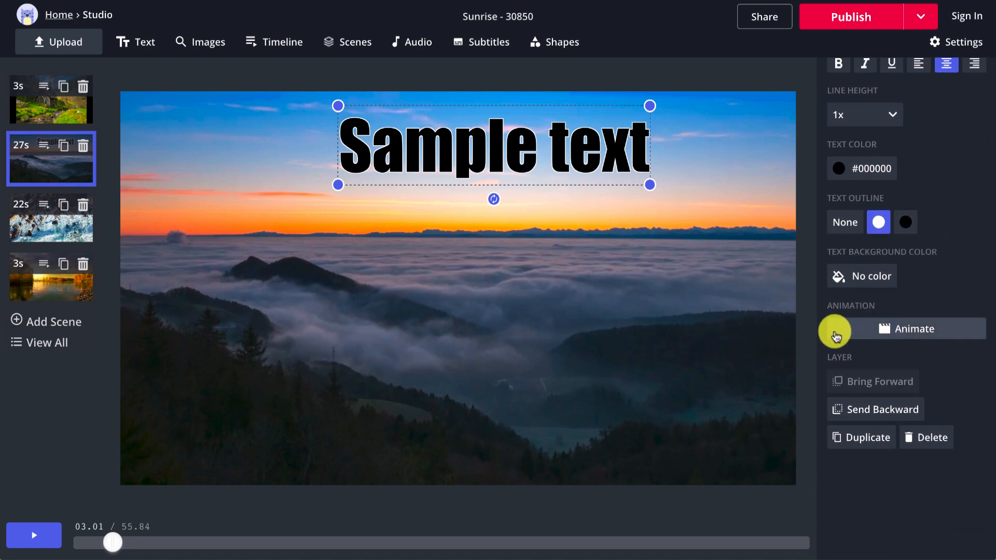
{"action": "mouse_move", "coordinate": [839, 336]}
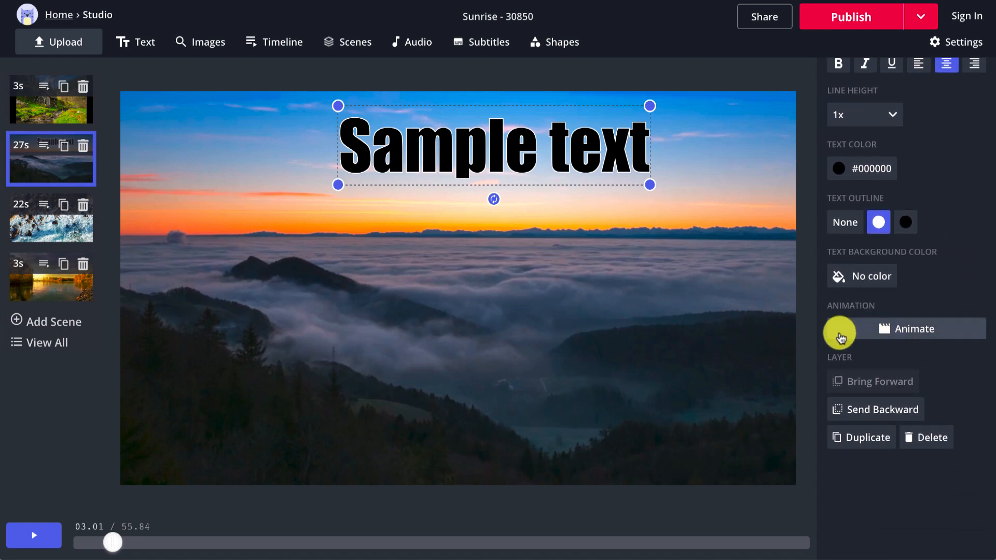
{"action": "left_click", "coordinate": [913, 329]}
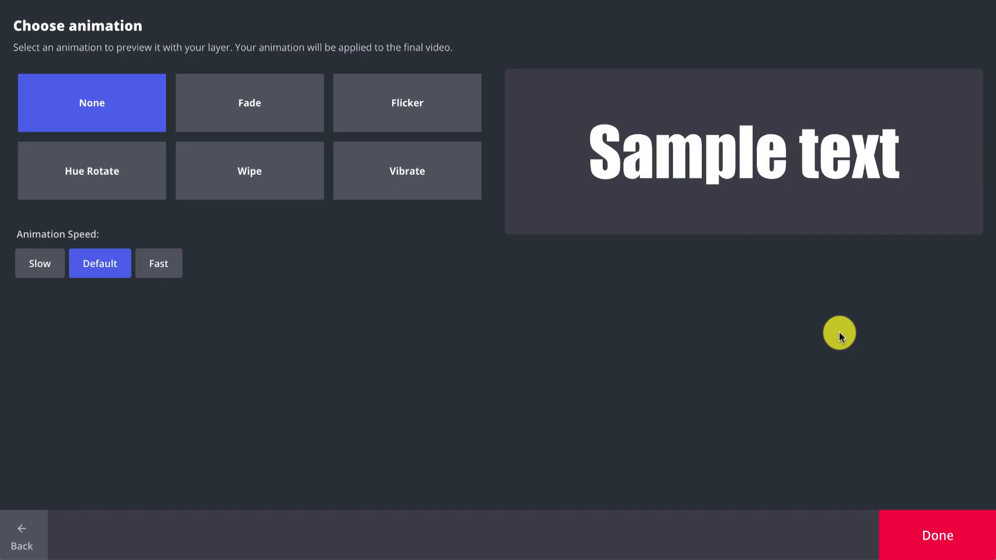
{"action": "left_click", "coordinate": [249, 103]}
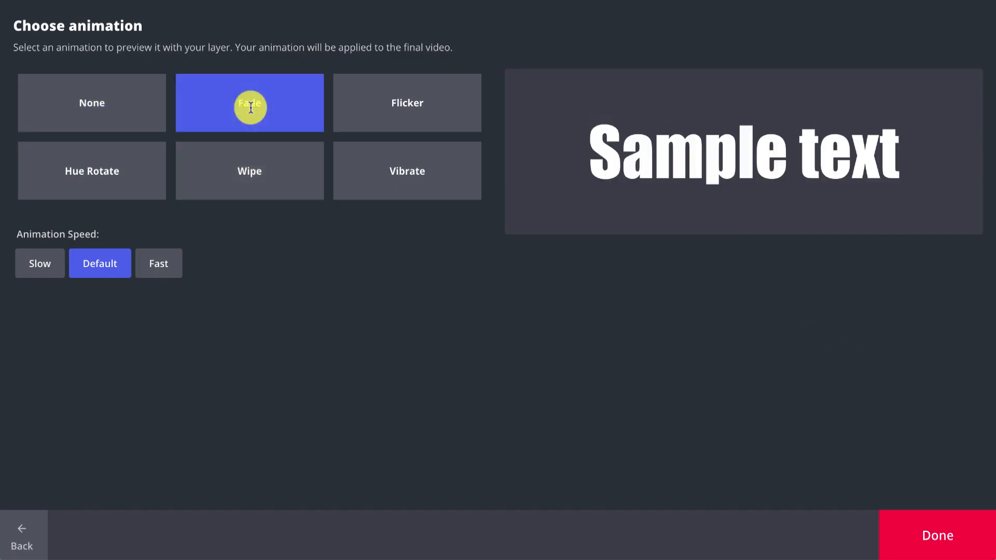
{"action": "left_click", "coordinate": [407, 102]}
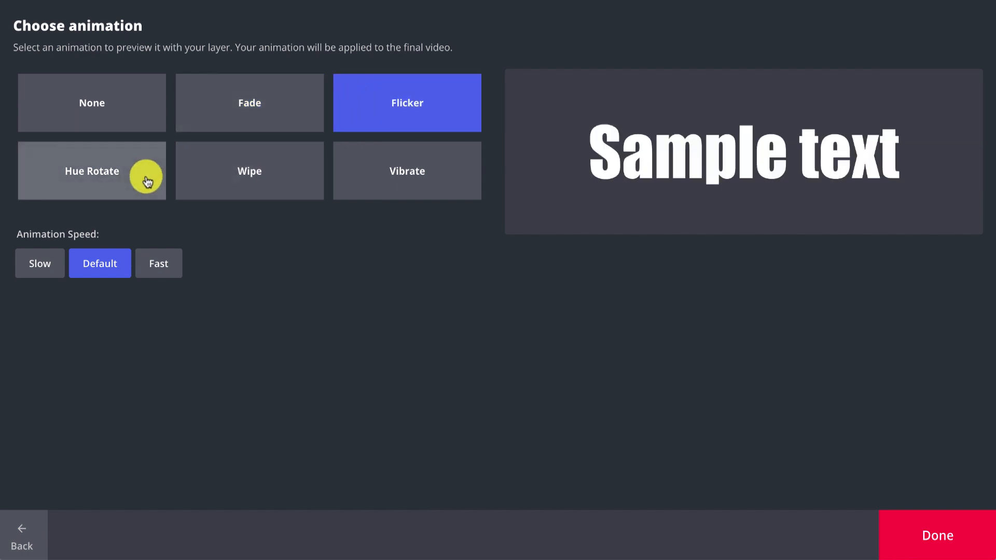
{"action": "left_click", "coordinate": [91, 170]}
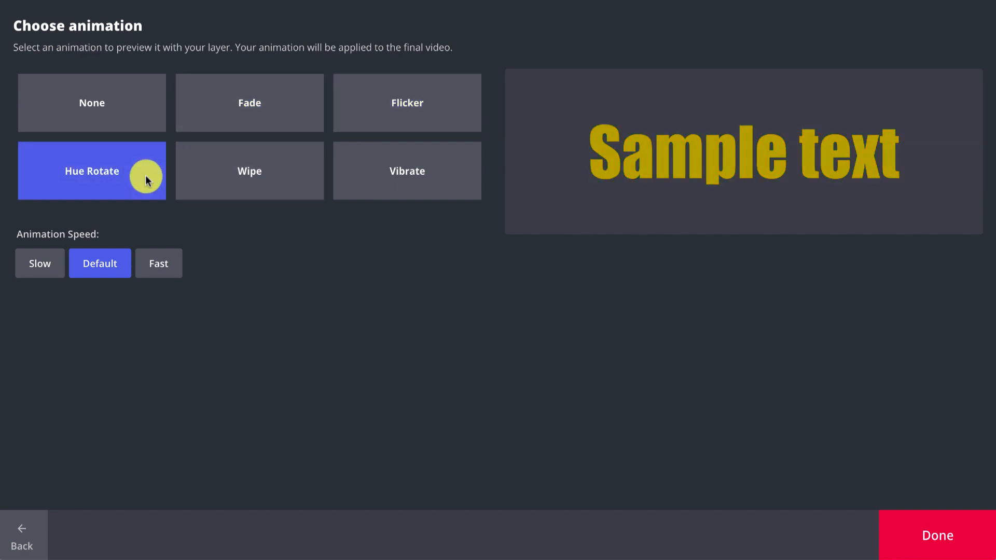
{"action": "left_click", "coordinate": [249, 170]}
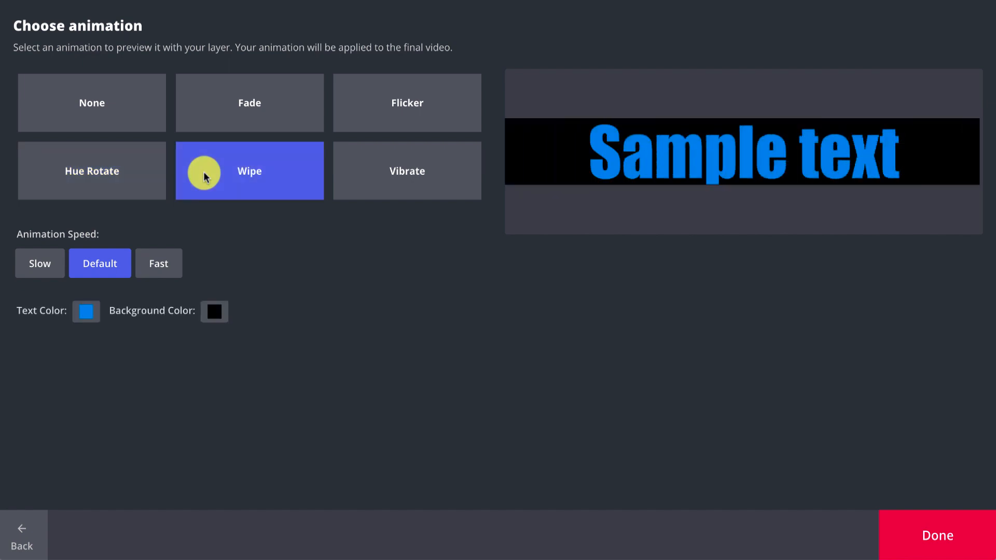
{"action": "left_click", "coordinate": [407, 170]}
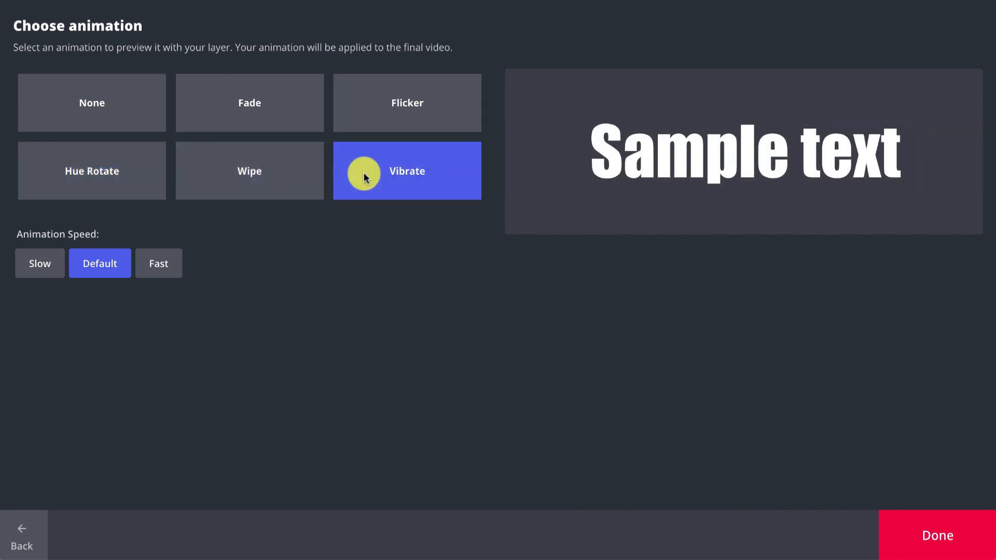
{"action": "mouse_move", "coordinate": [330, 130]}
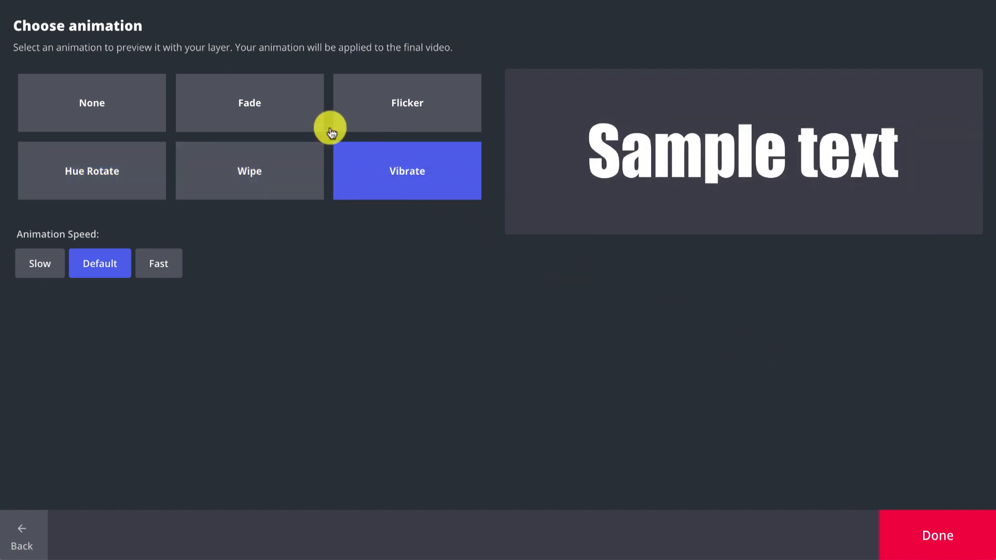
Choose the Fade animation for the title and apply it
{"action": "left_click", "coordinate": [249, 102]}
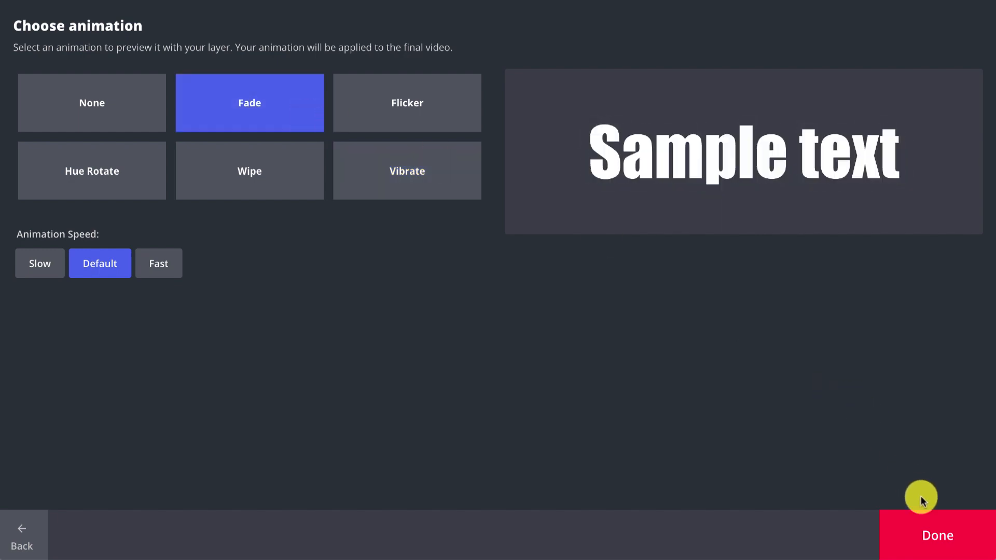
{"action": "left_click", "coordinate": [937, 535]}
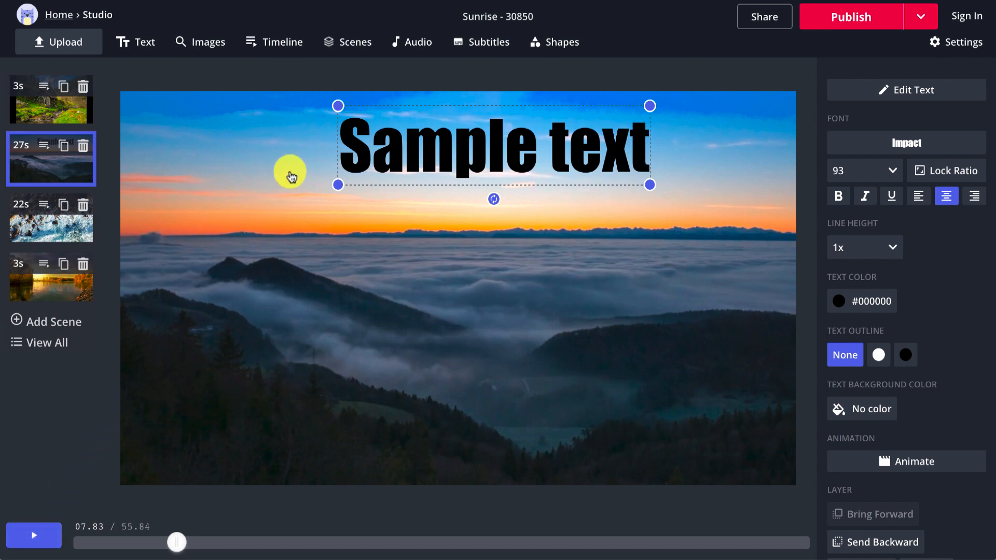
{"action": "mouse_move", "coordinate": [419, 42]}
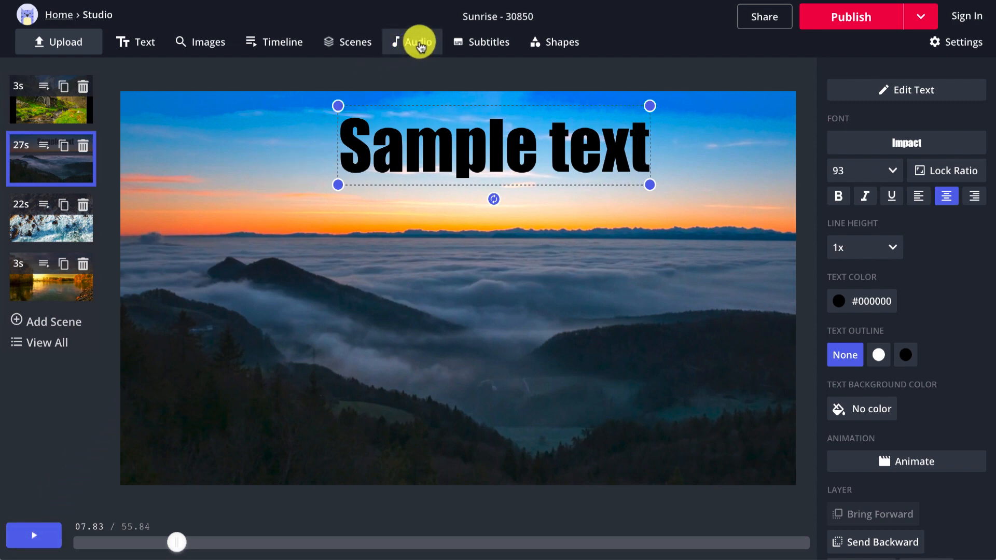
Start adding audio and filter YouTube Audio Library tracks by attribution
{"action": "left_click", "coordinate": [412, 42]}
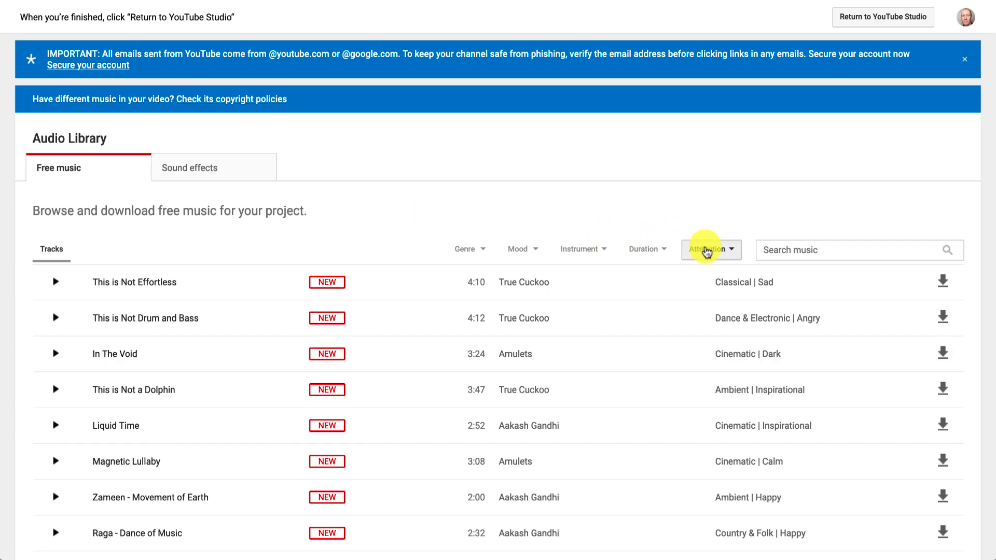
{"action": "left_click", "coordinate": [707, 248]}
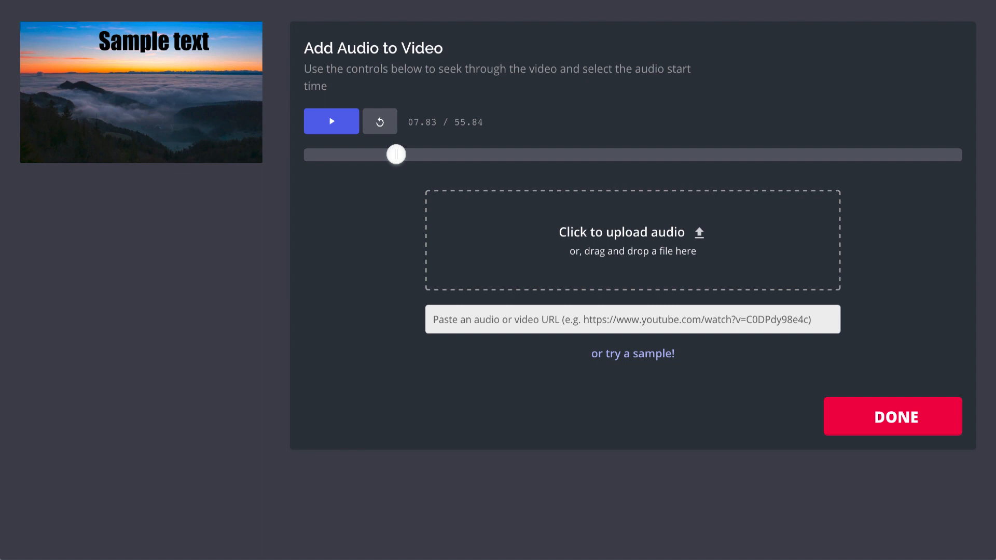
Add the Summer_Love_trim sample track, enable Loop audio and confirm
{"action": "left_click", "coordinate": [632, 353]}
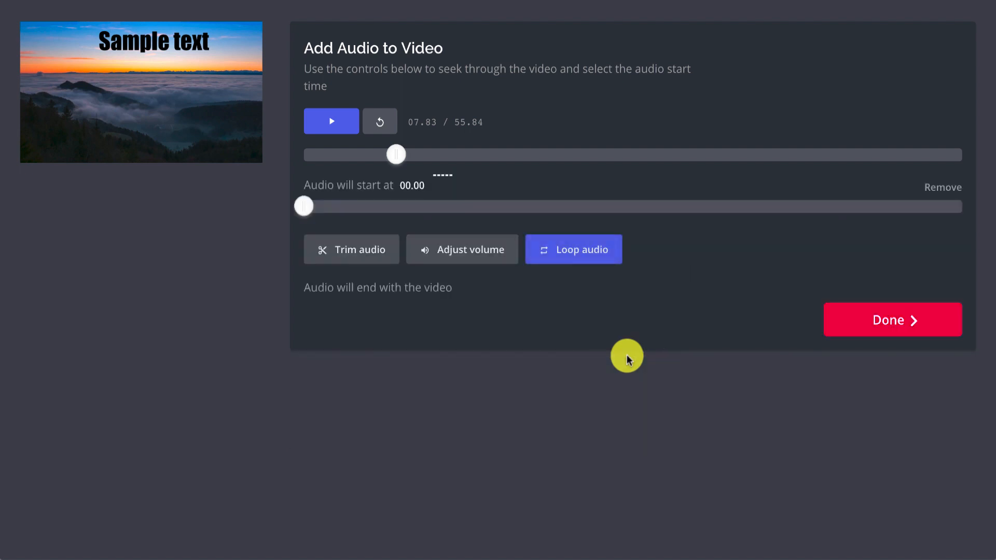
{"action": "mouse_move", "coordinate": [340, 257]}
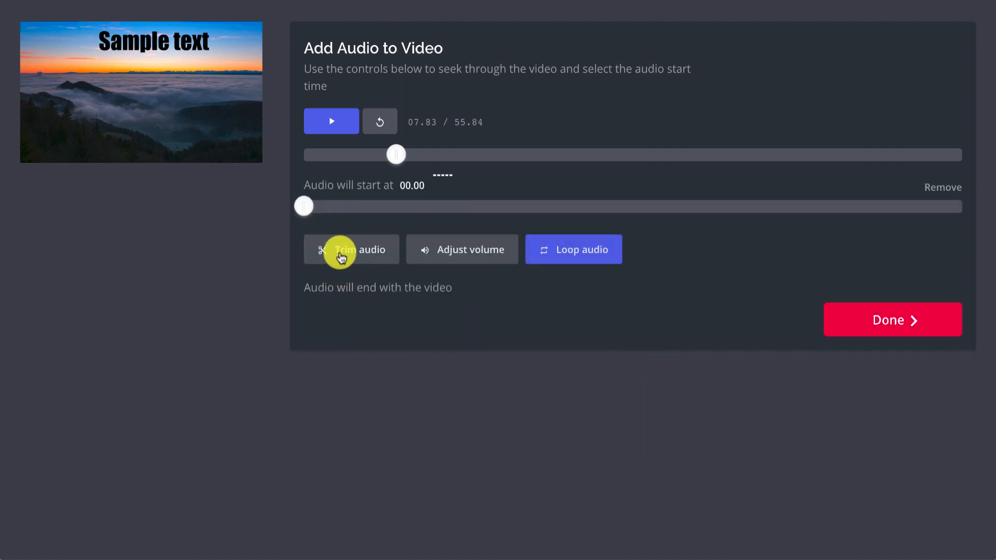
{"action": "left_click", "coordinate": [462, 249]}
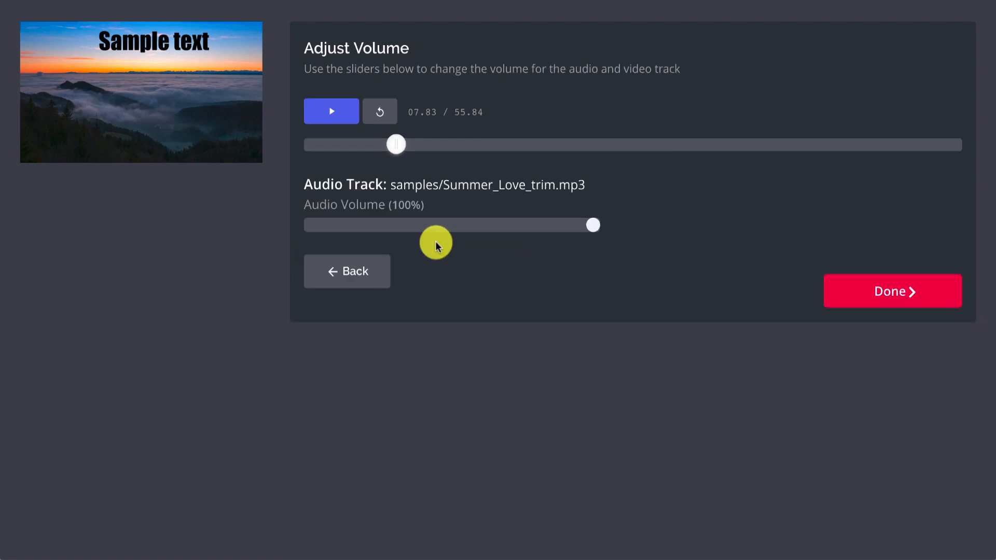
{"action": "left_click", "coordinate": [346, 271]}
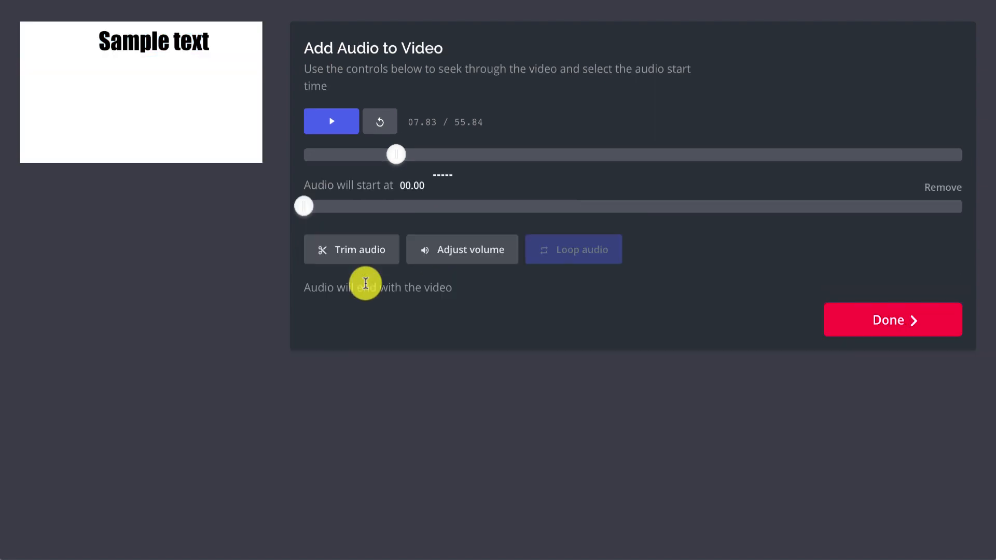
{"action": "left_click", "coordinate": [573, 250]}
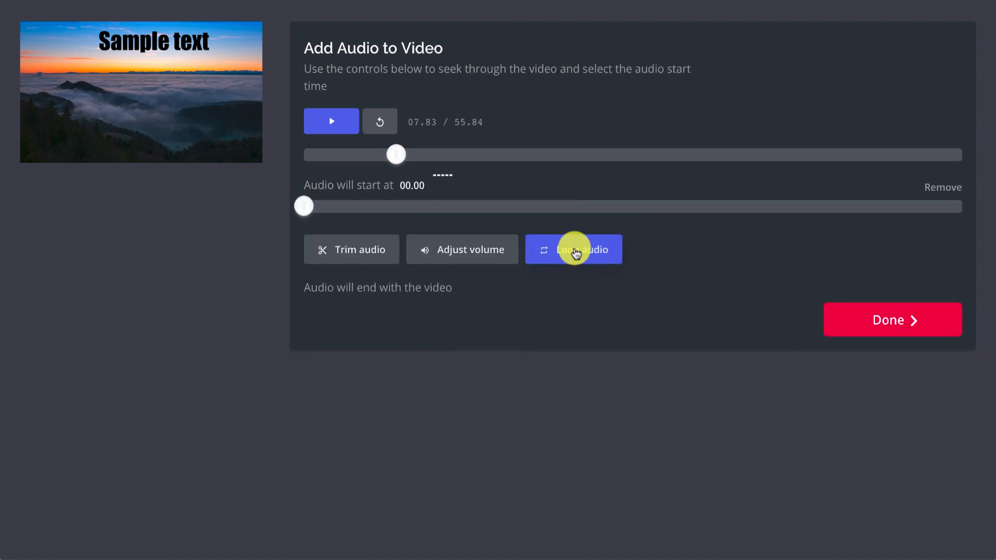
{"action": "mouse_move", "coordinate": [577, 290]}
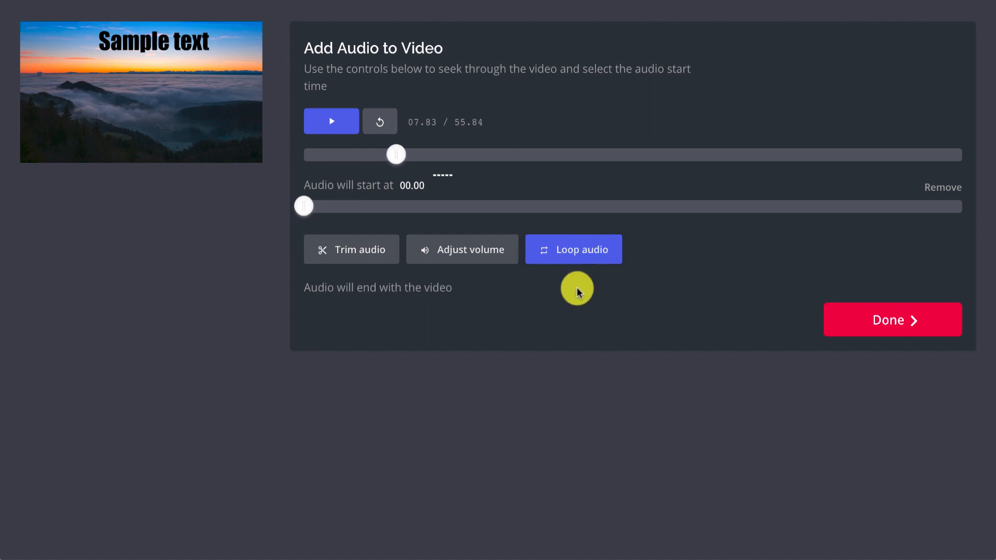
{"action": "mouse_move", "coordinate": [825, 312]}
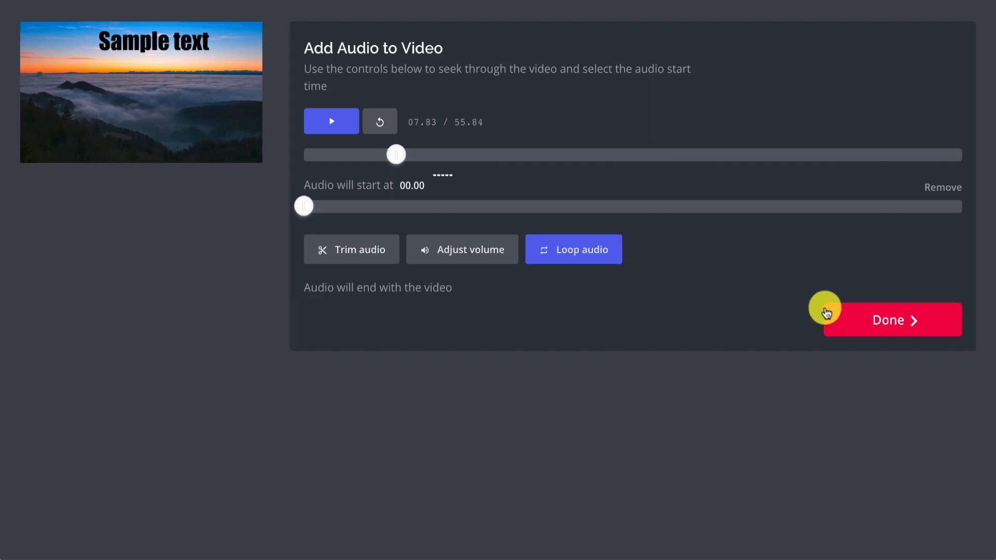
{"action": "left_click", "coordinate": [892, 319]}
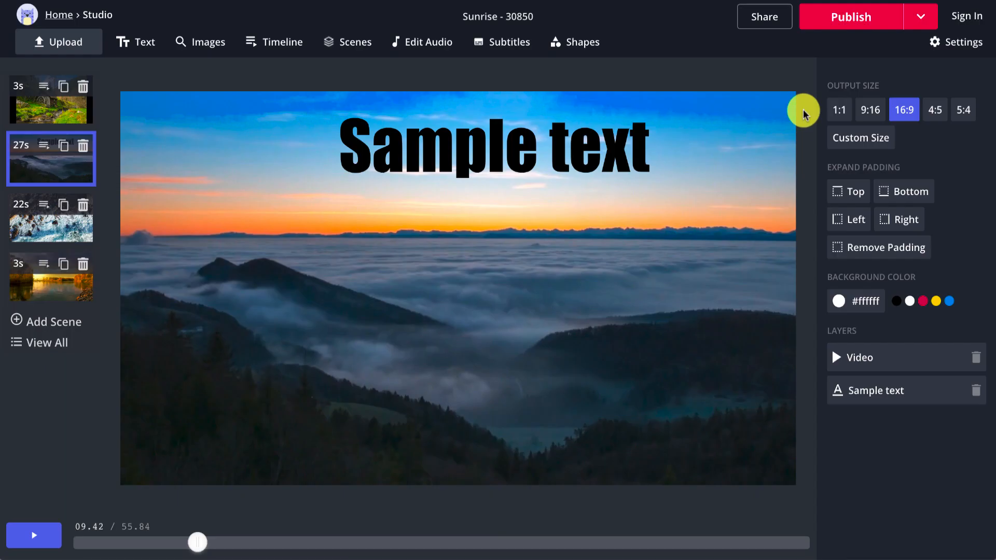
{"action": "mouse_move", "coordinate": [956, 42]}
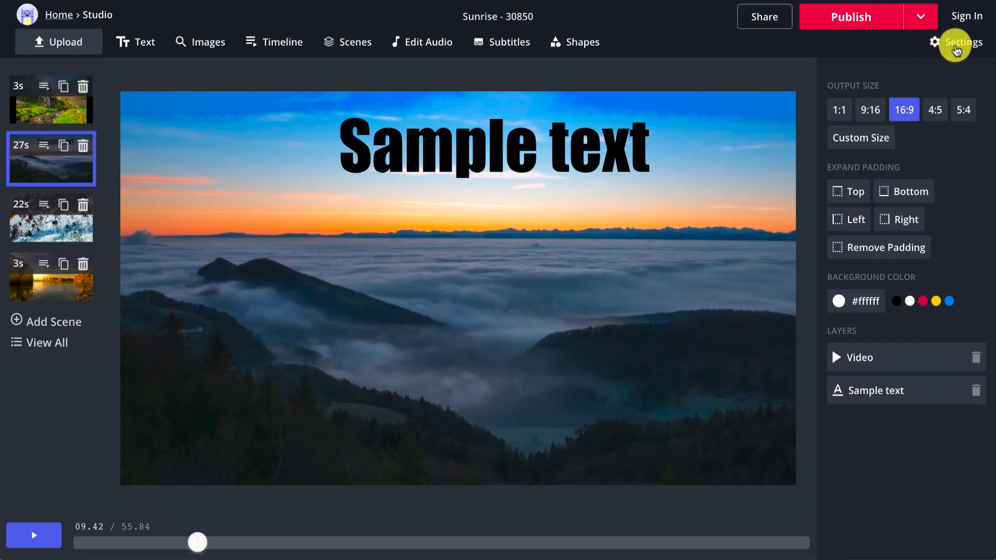
Try High 1080p output quality, settle on Standard 720p, and publish the project for processing
{"action": "left_click", "coordinate": [956, 41]}
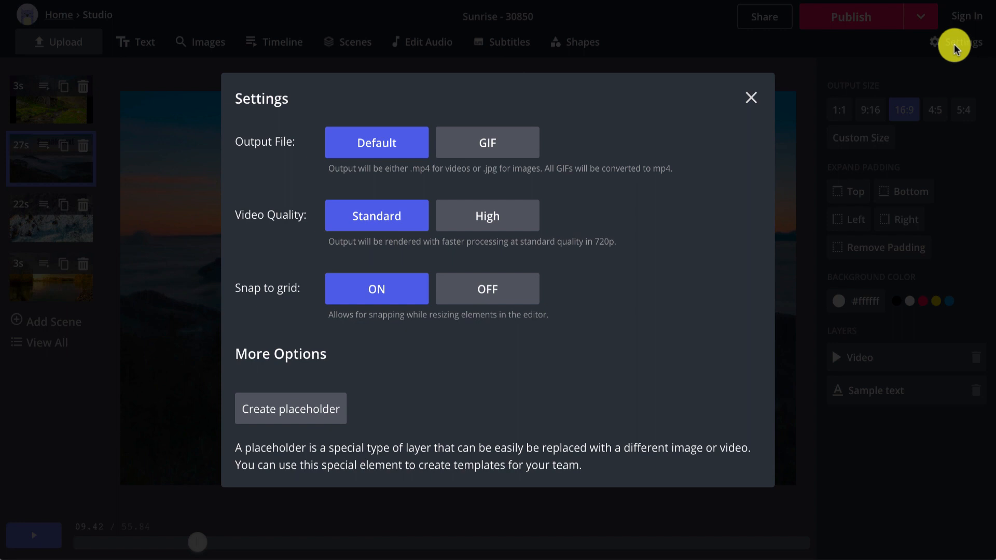
{"action": "mouse_move", "coordinate": [376, 216]}
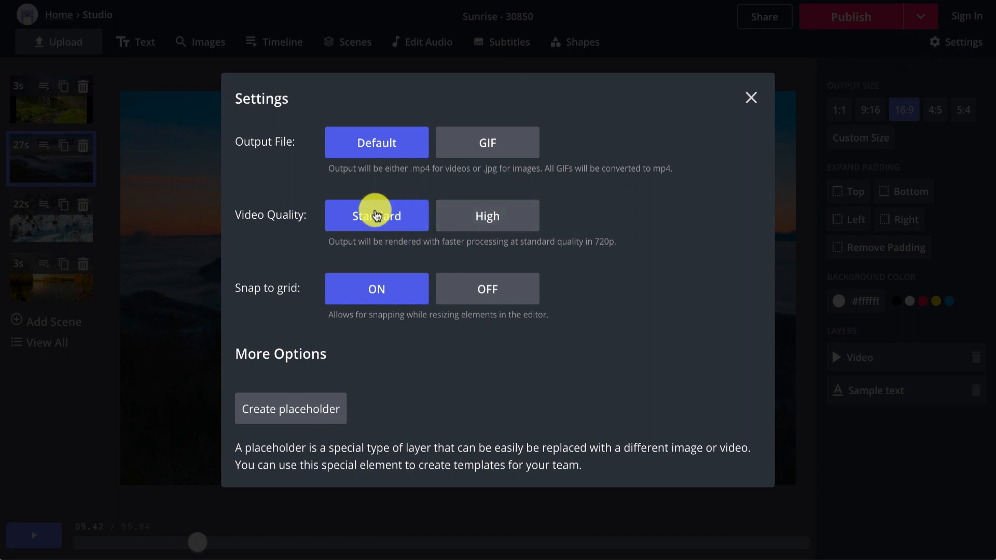
{"action": "mouse_move", "coordinate": [386, 253]}
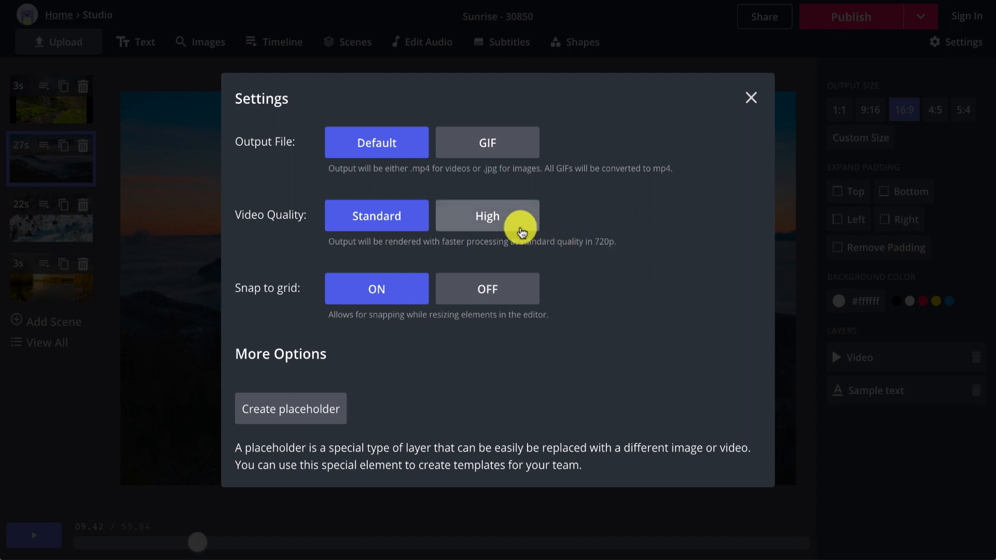
{"action": "left_click", "coordinate": [487, 215]}
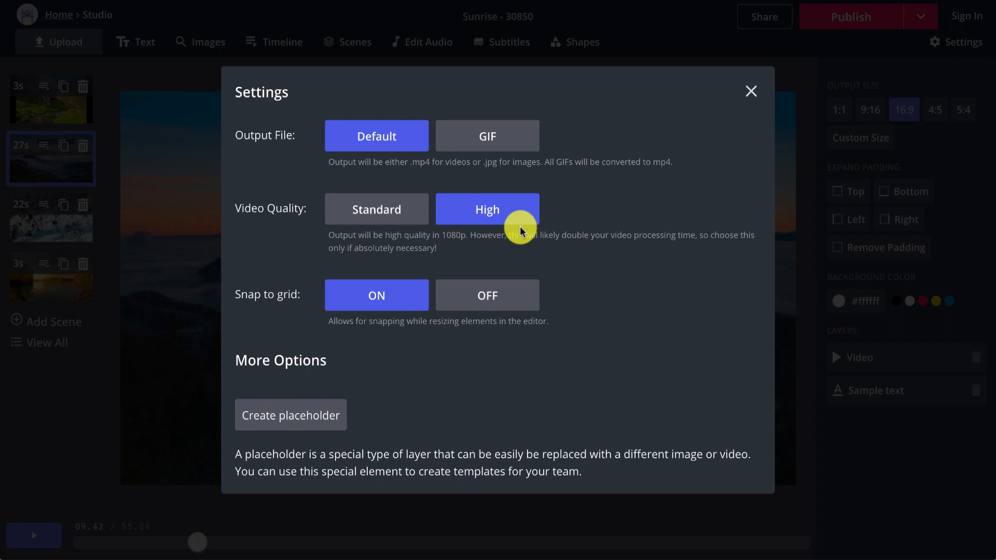
{"action": "mouse_move", "coordinate": [424, 261]}
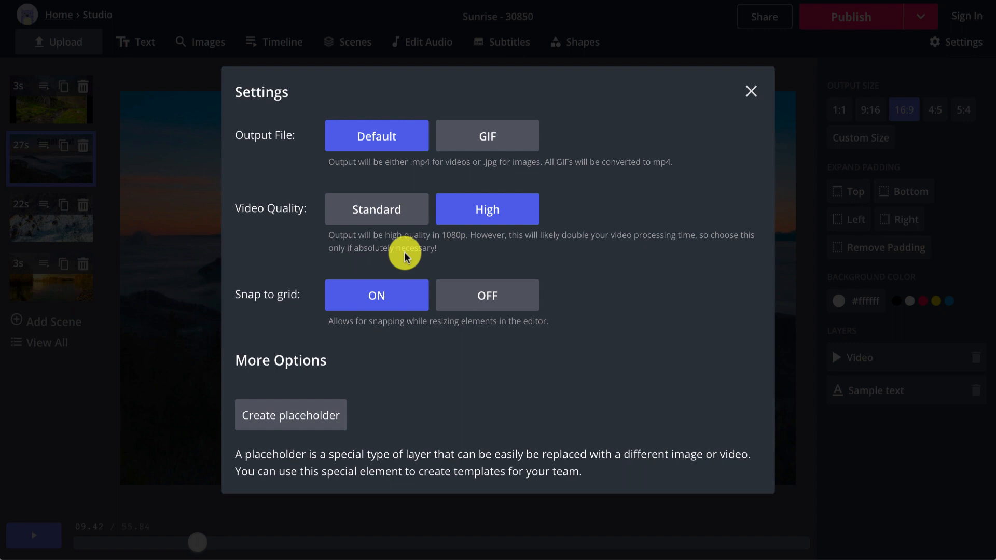
{"action": "left_click", "coordinate": [375, 216]}
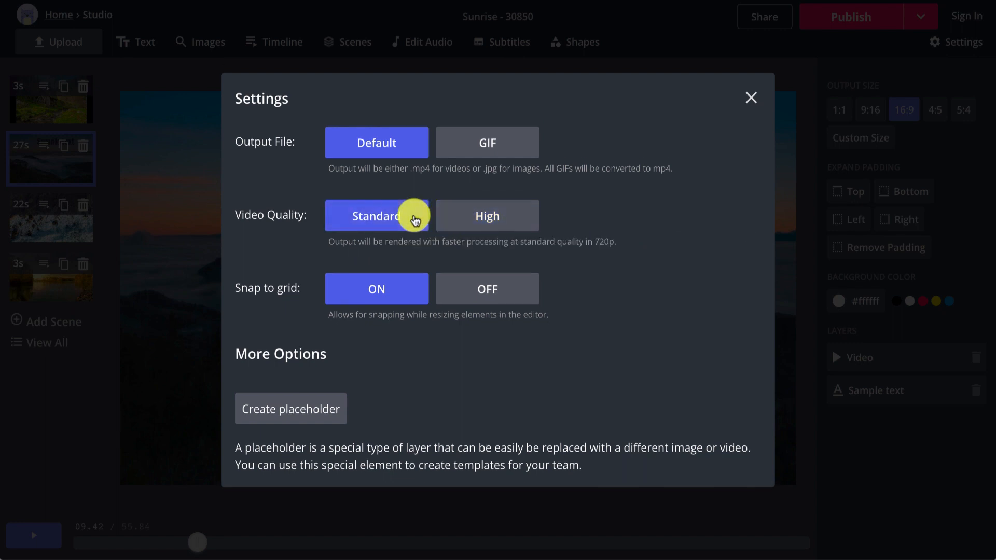
{"action": "mouse_move", "coordinate": [750, 98]}
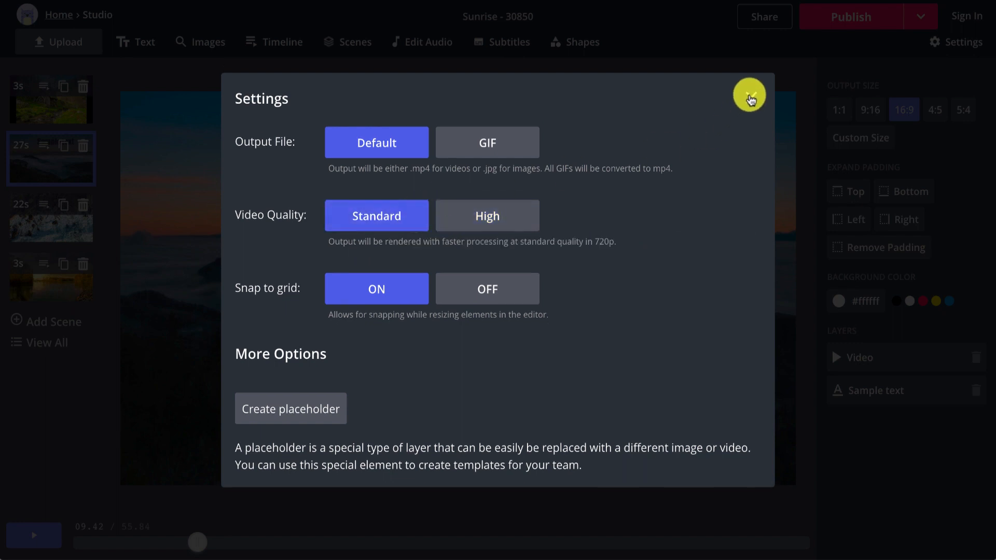
{"action": "left_click", "coordinate": [749, 100]}
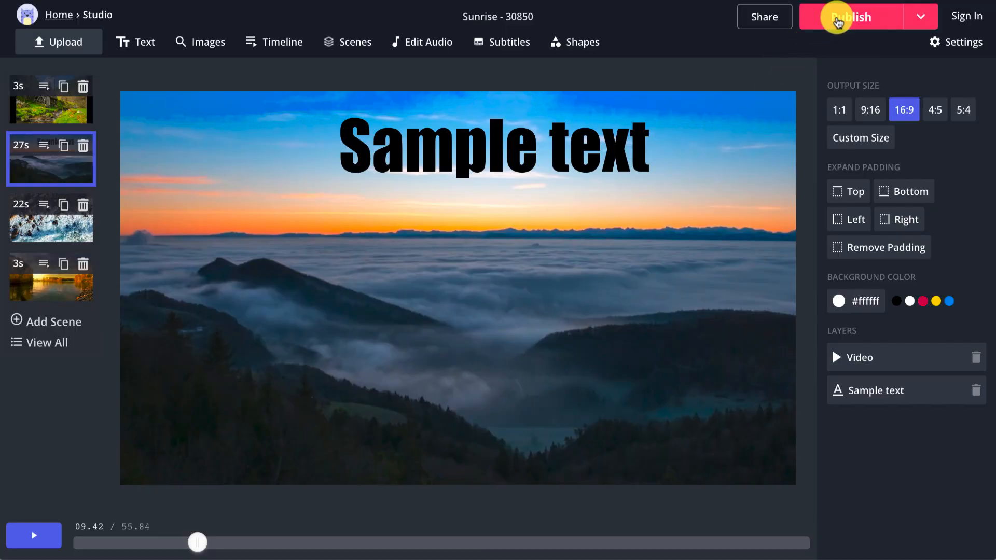
{"action": "left_click", "coordinate": [852, 17]}
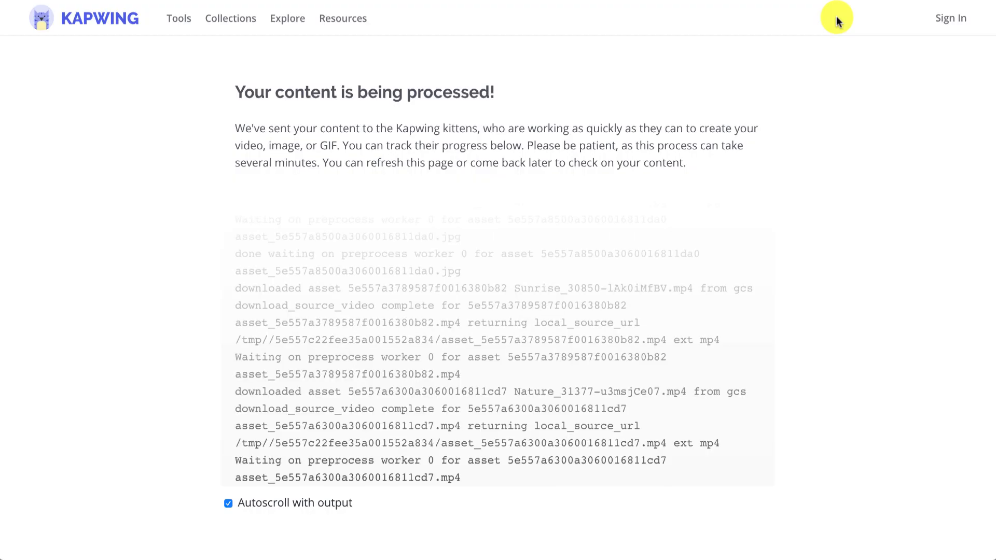